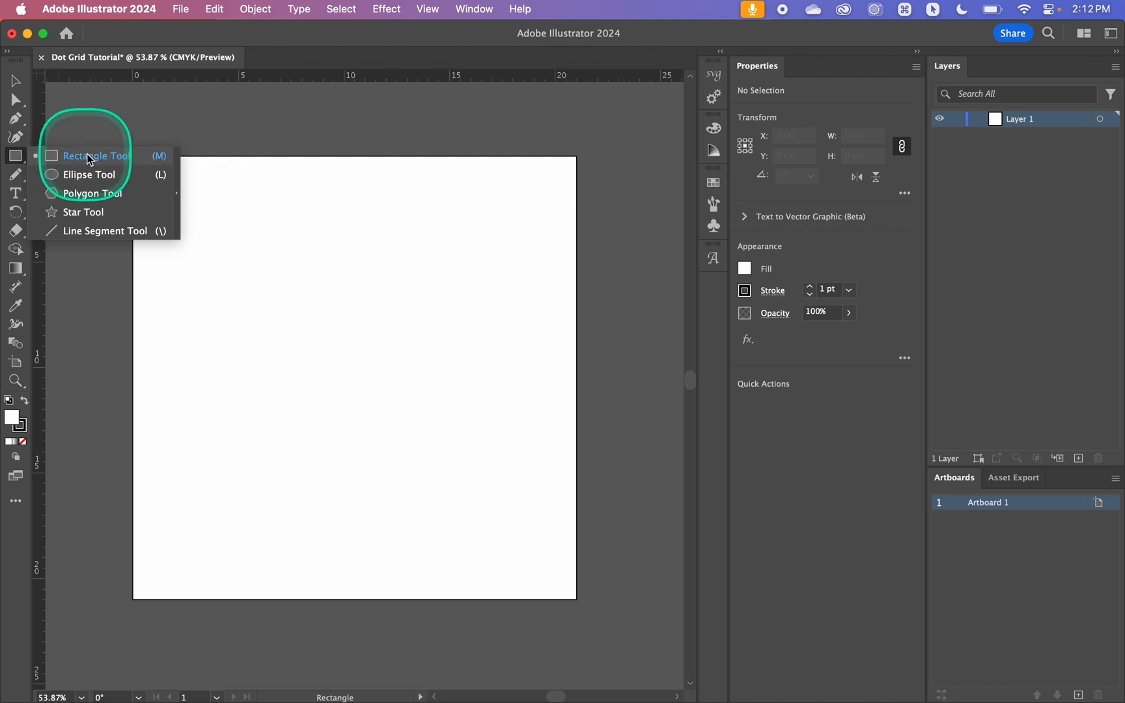
mouse_move(91, 175)
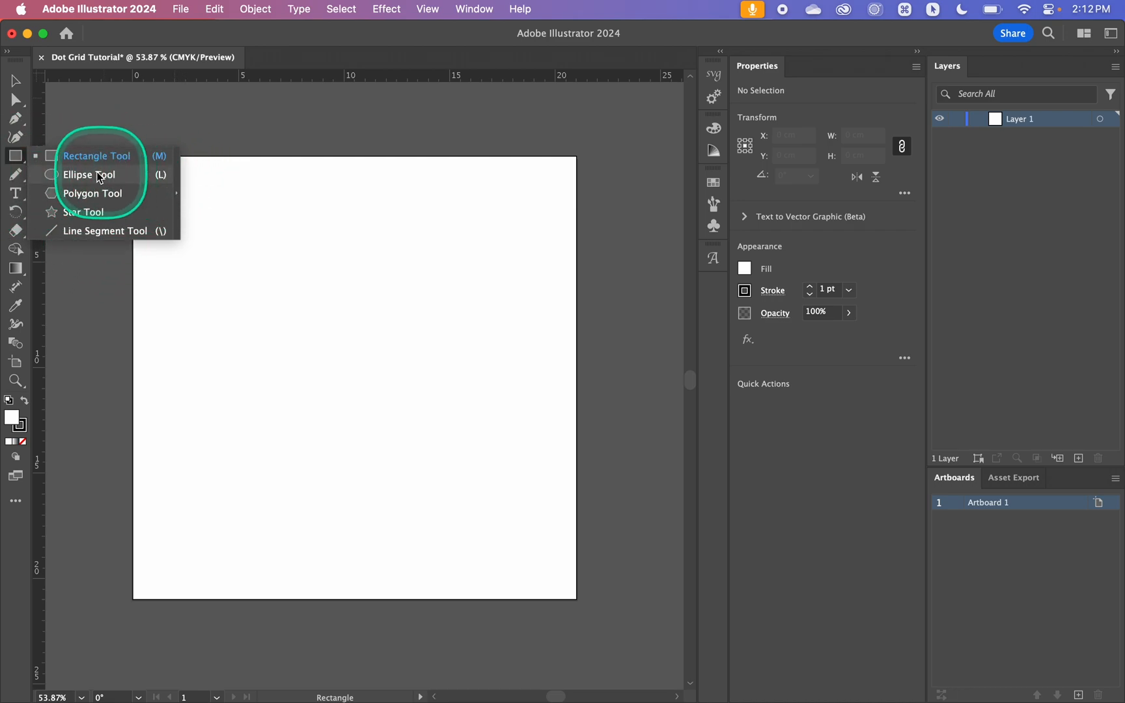
Step: Create an ellipse of exact size 0.05 cm by 0.05 cm on the artboard
left_click(89, 174)
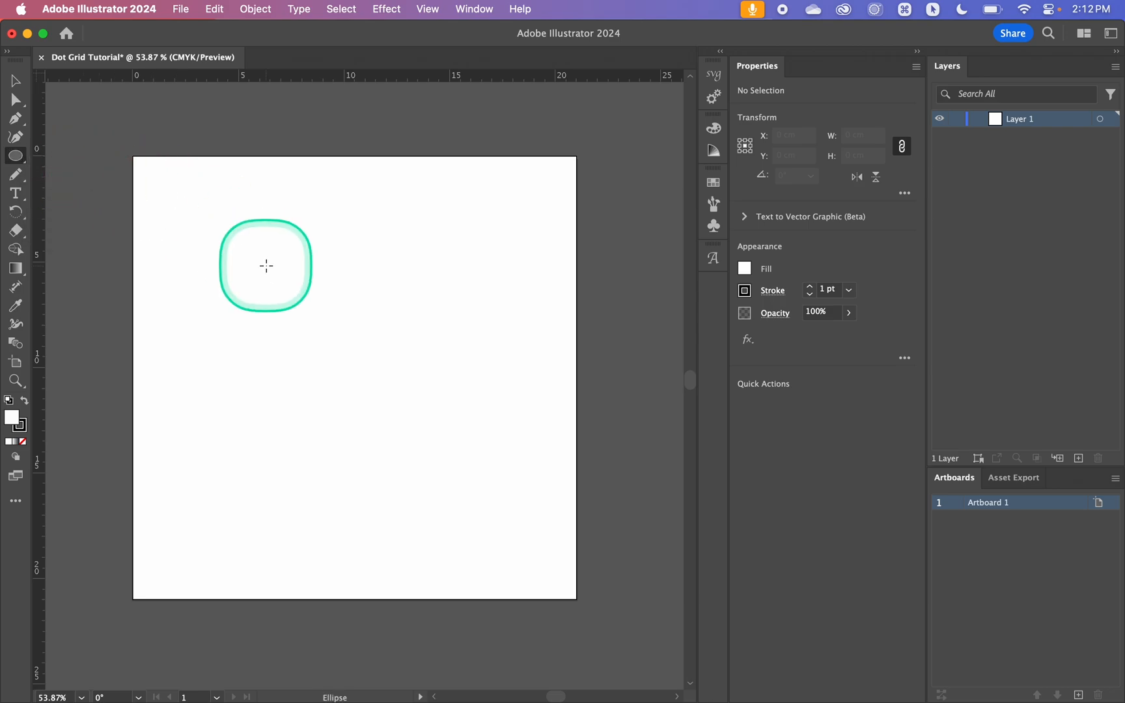
left_click_drag(265, 265, 364, 302)
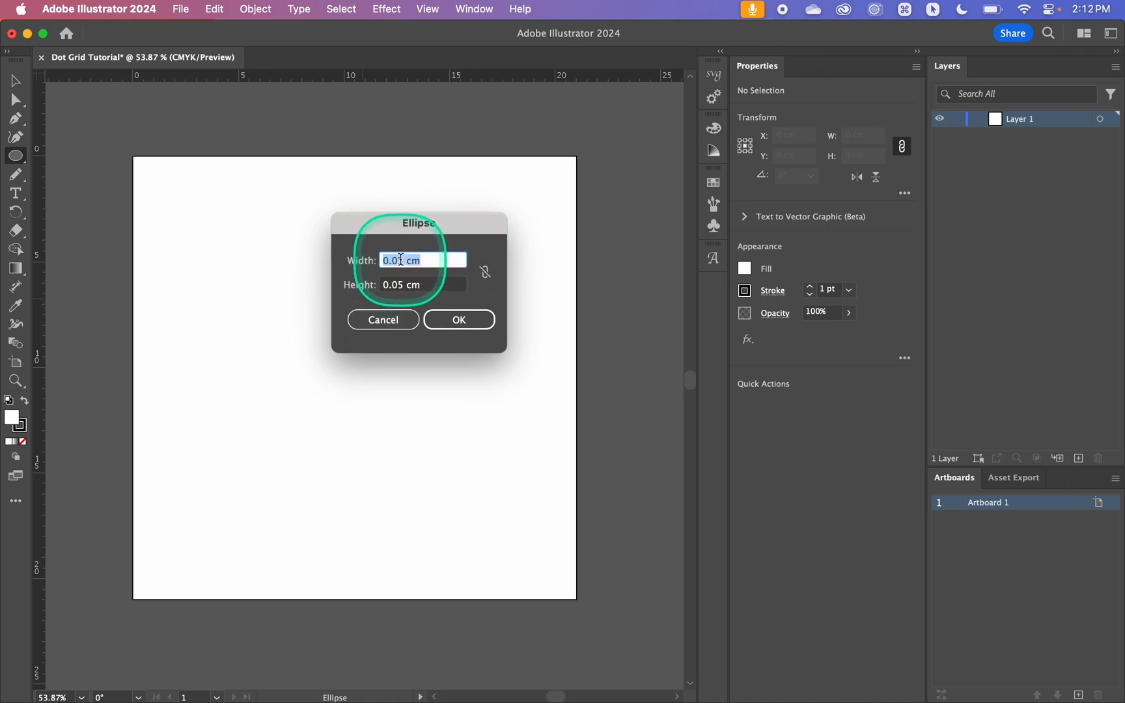
type("0.05 cm")
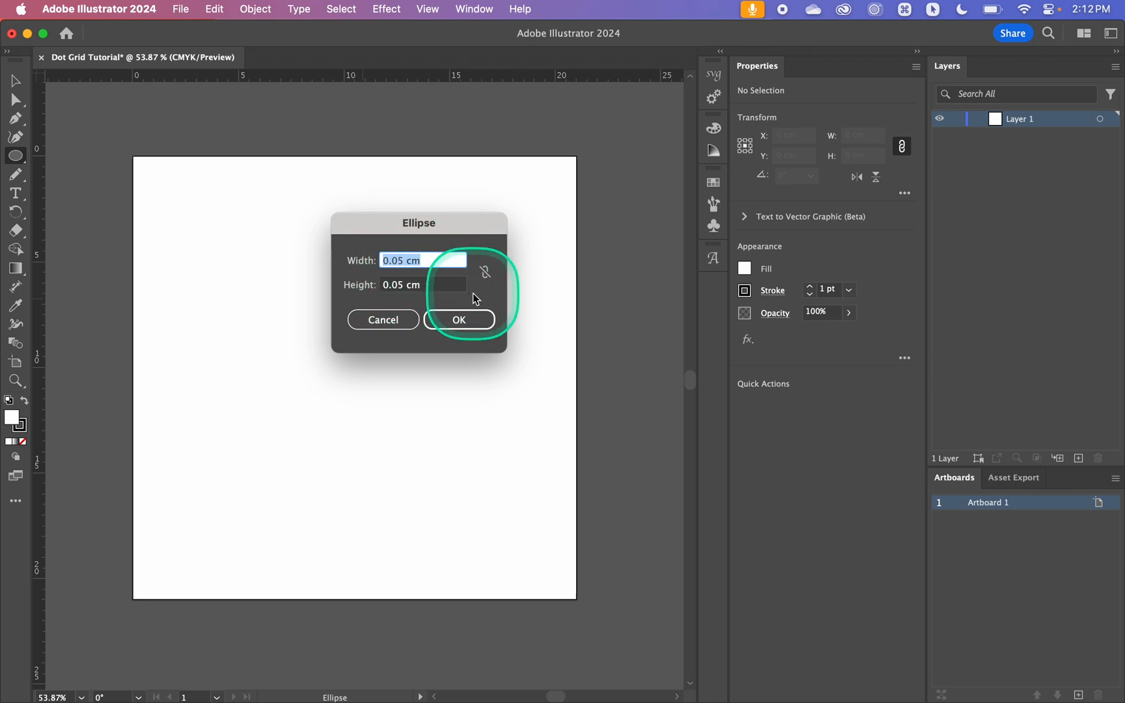
left_click(458, 319)
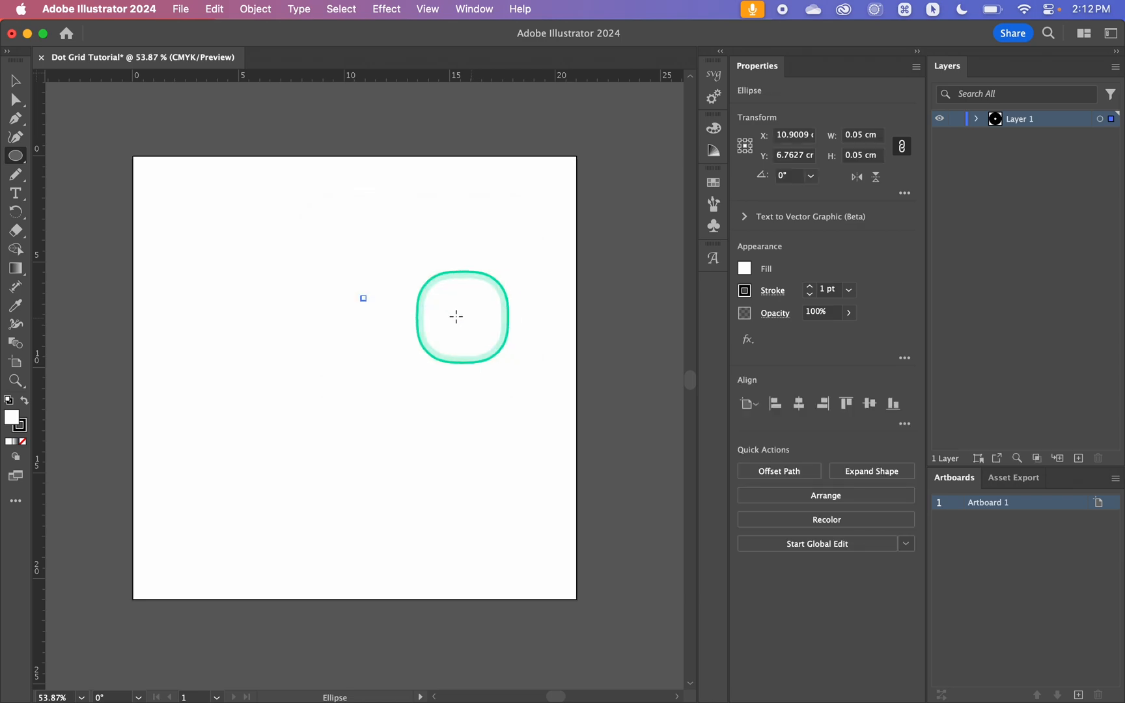
Step: Make the tiny circle solid black with no stroke by clearing fill and swapping fill/stroke
left_click_drag(456, 318, 348, 327)
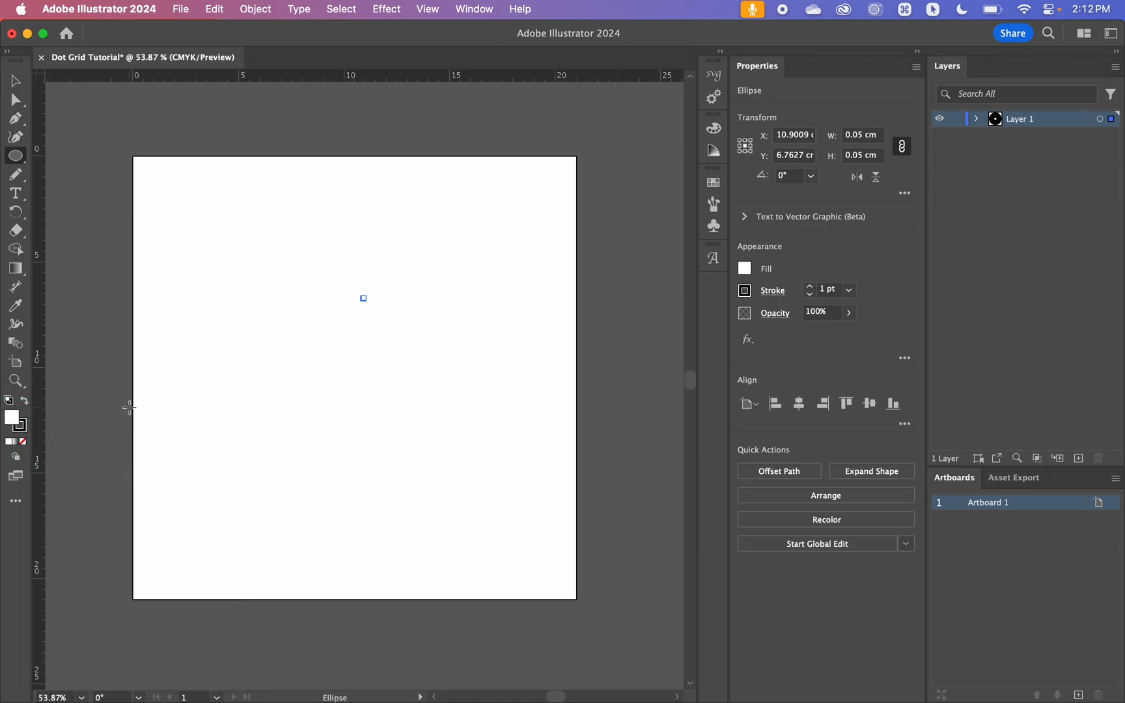
left_click(744, 268)
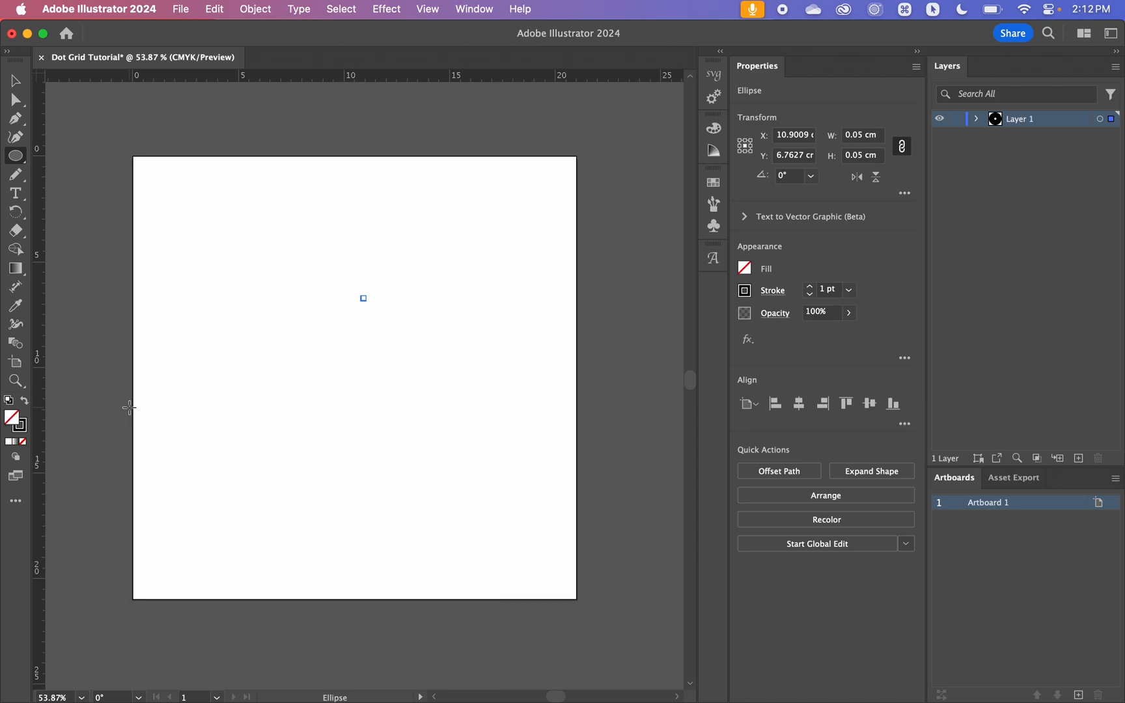
left_click(12, 417)
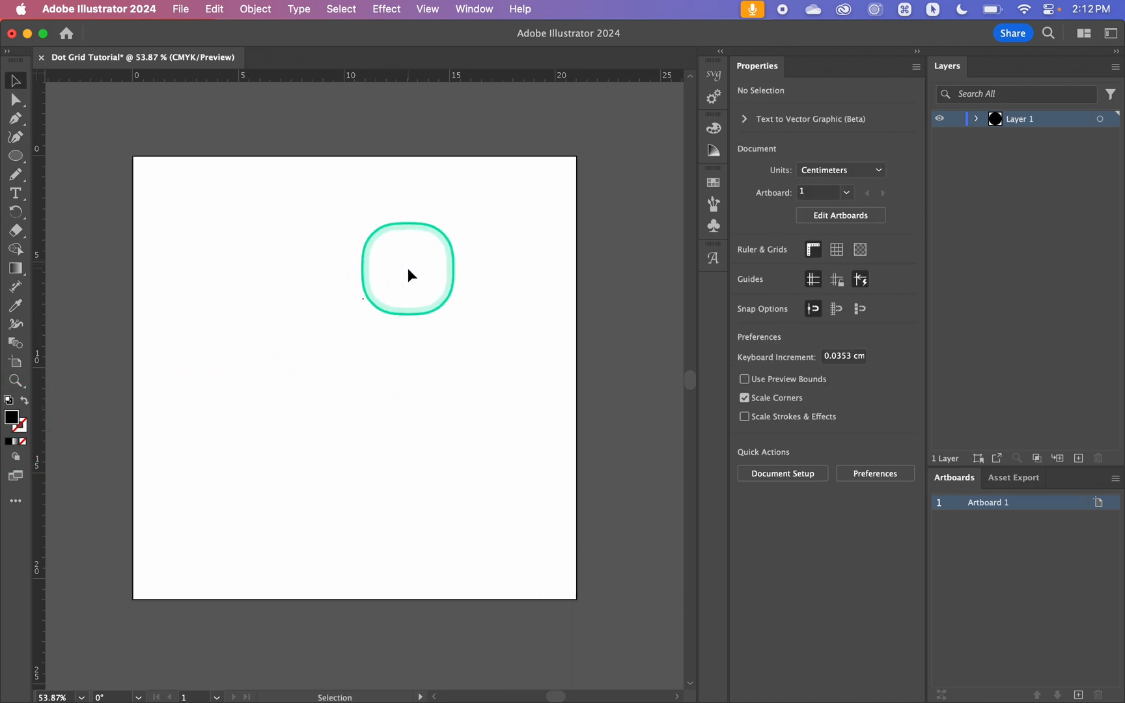
Step: Select the dot and set its fill to 70% black (K 70) in the Color panel
left_click_drag(409, 270, 294, 366)
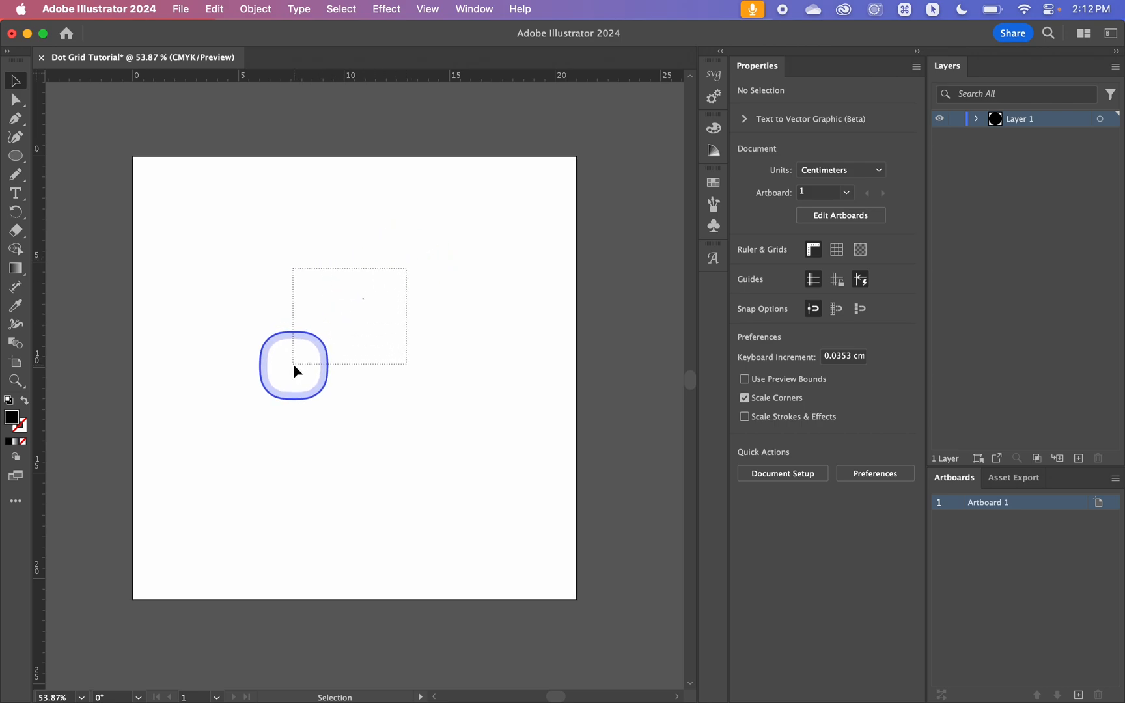
left_click_drag(293, 366, 601, 256)
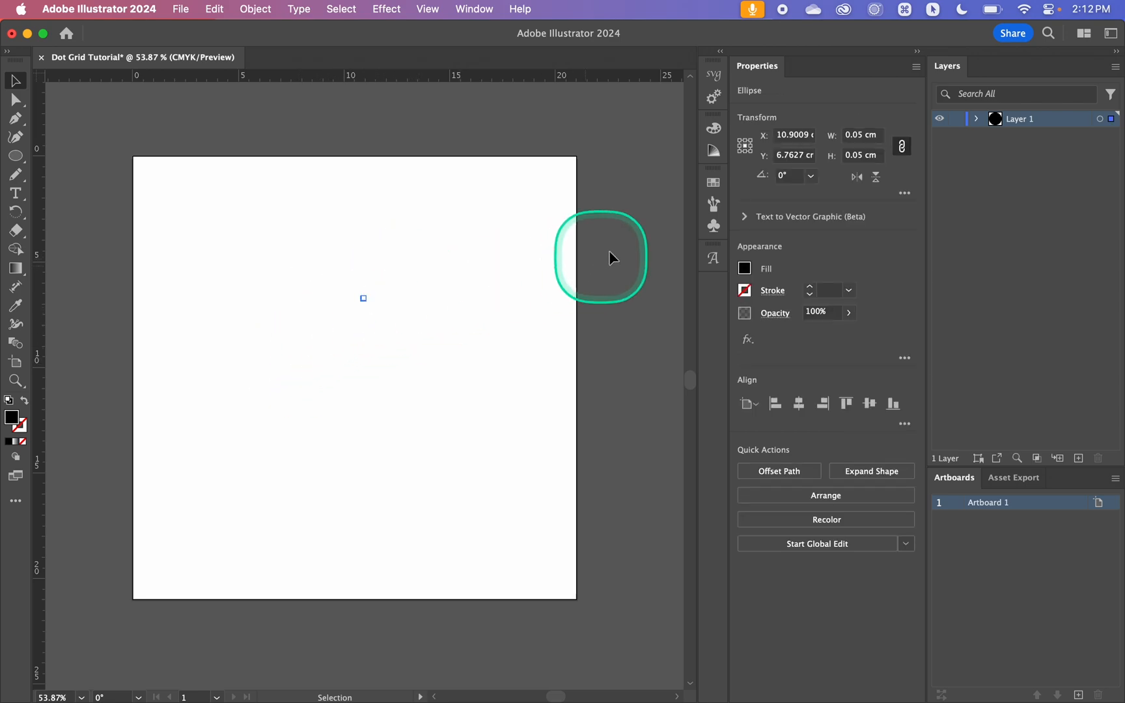
mouse_move(714, 129)
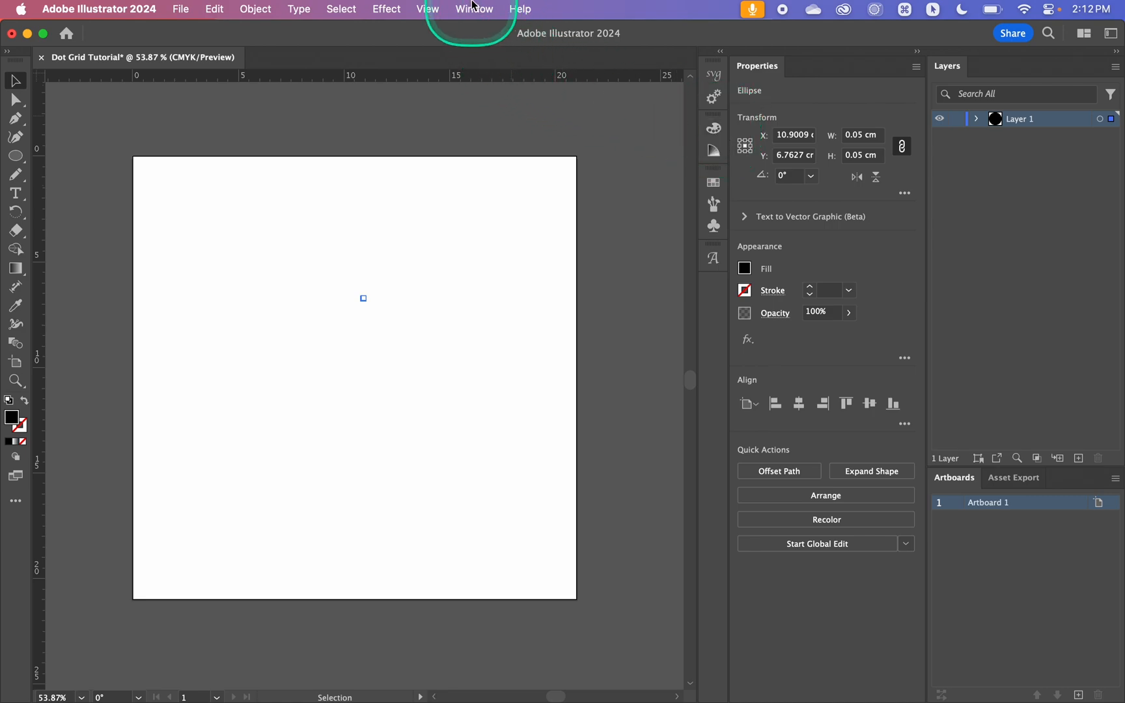
left_click(474, 9)
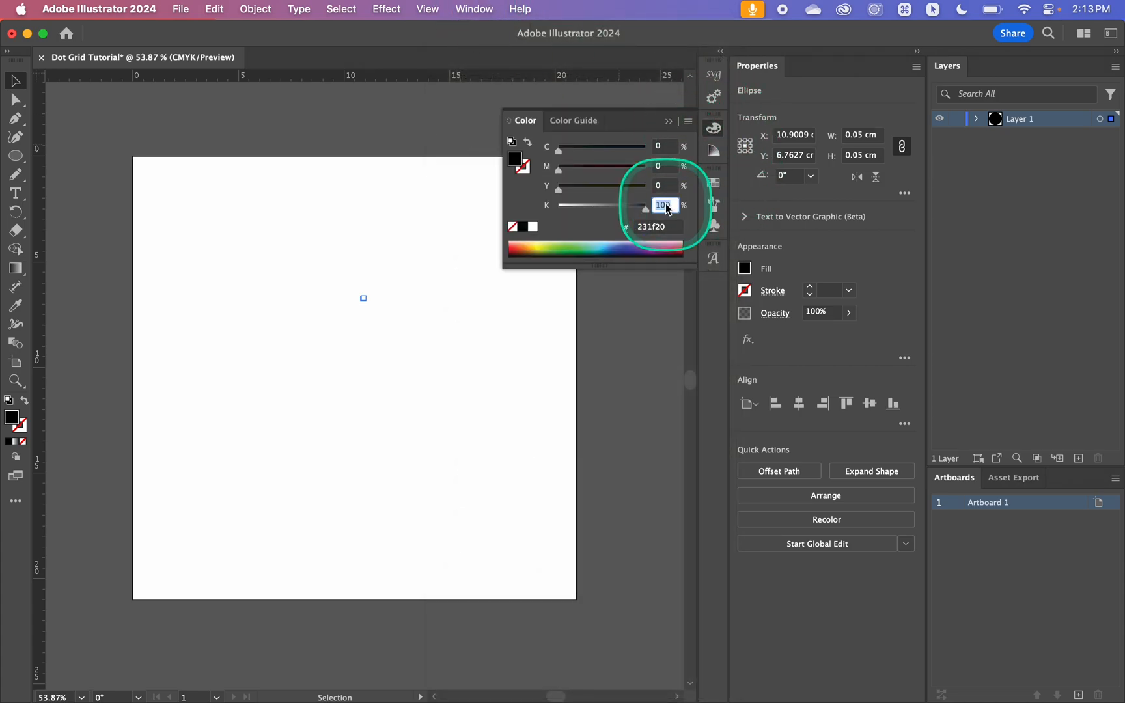
type("70")
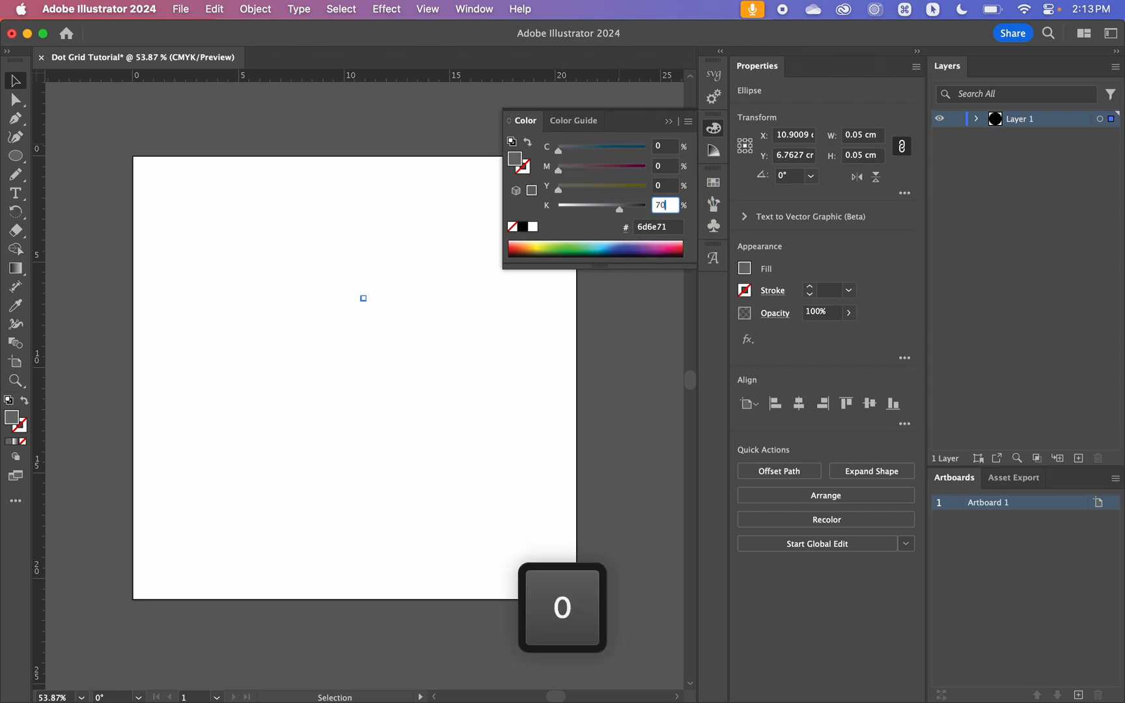
key("return")
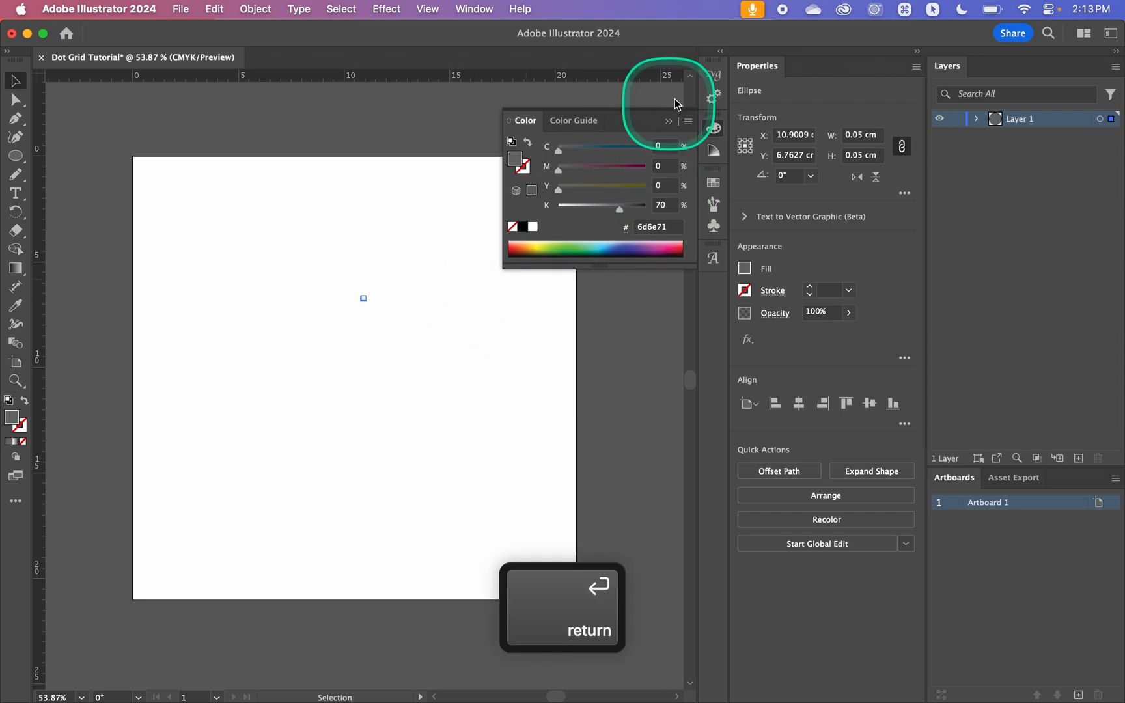
key("return")
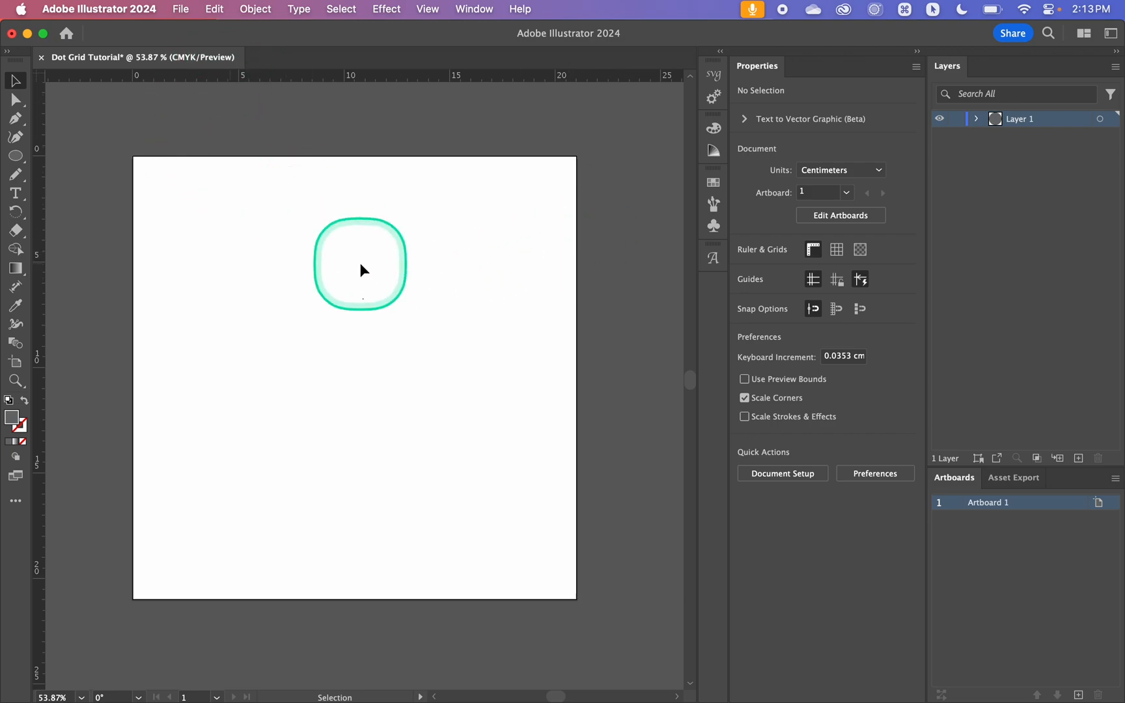
Step: Reselect the grey dot on the artboard with marquee drags
left_click_drag(362, 270, 433, 277)
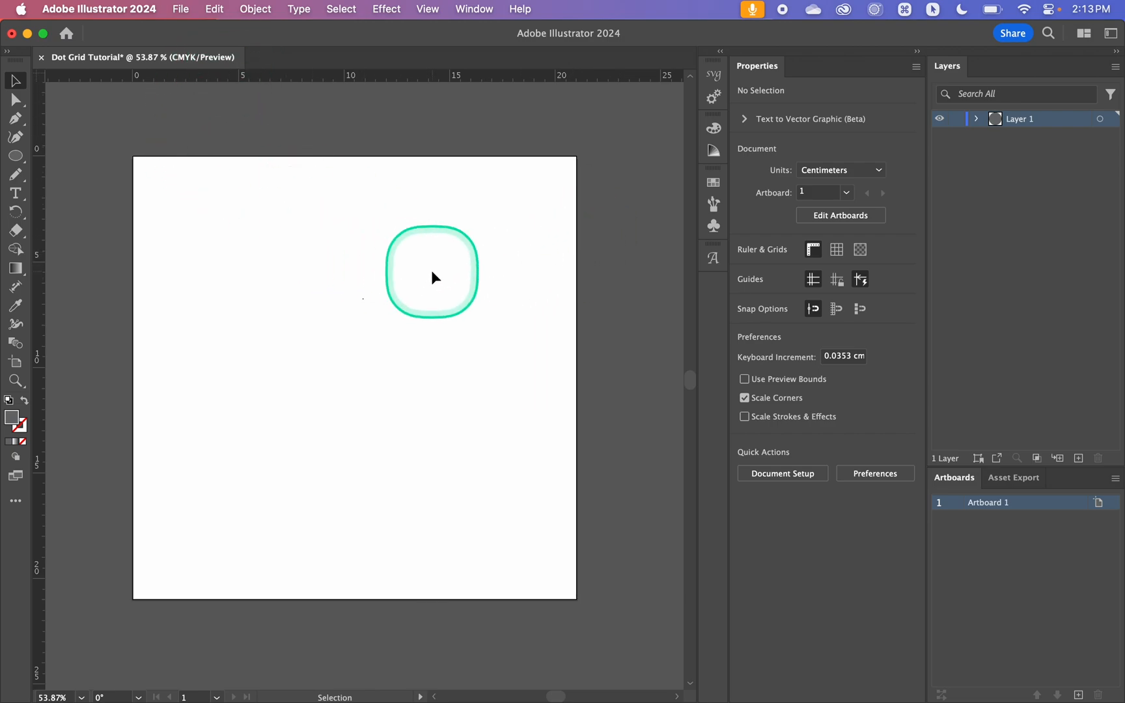
left_click_drag(431, 272, 362, 299)
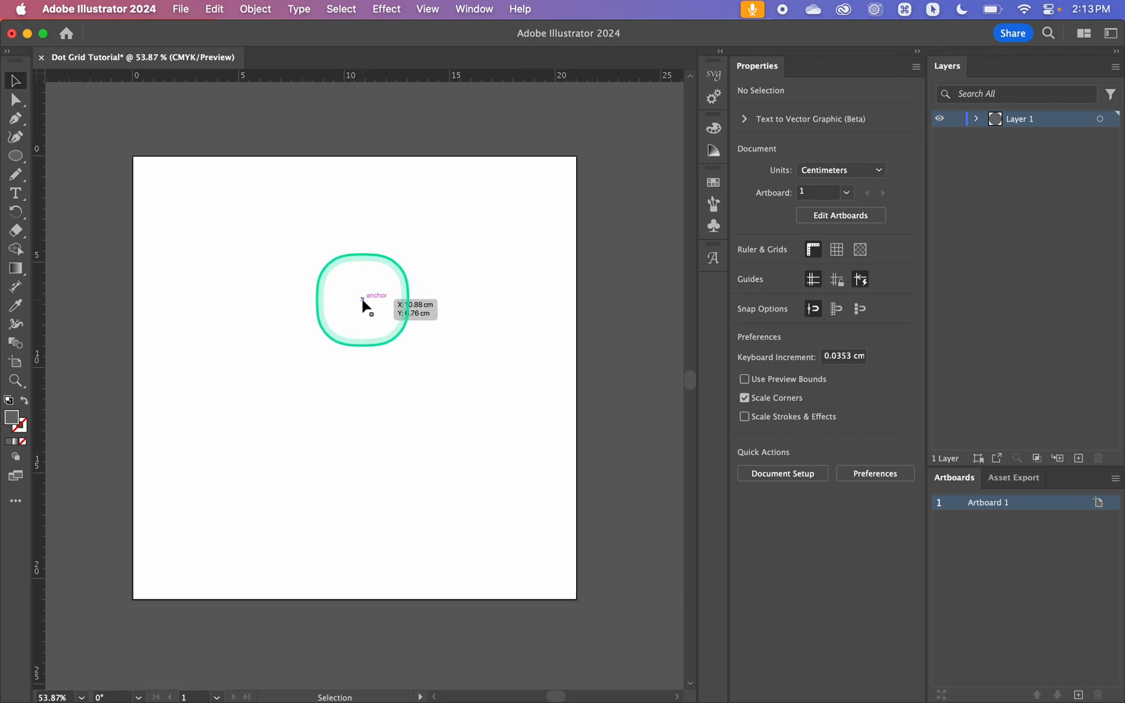
left_click_drag(362, 300, 322, 341)
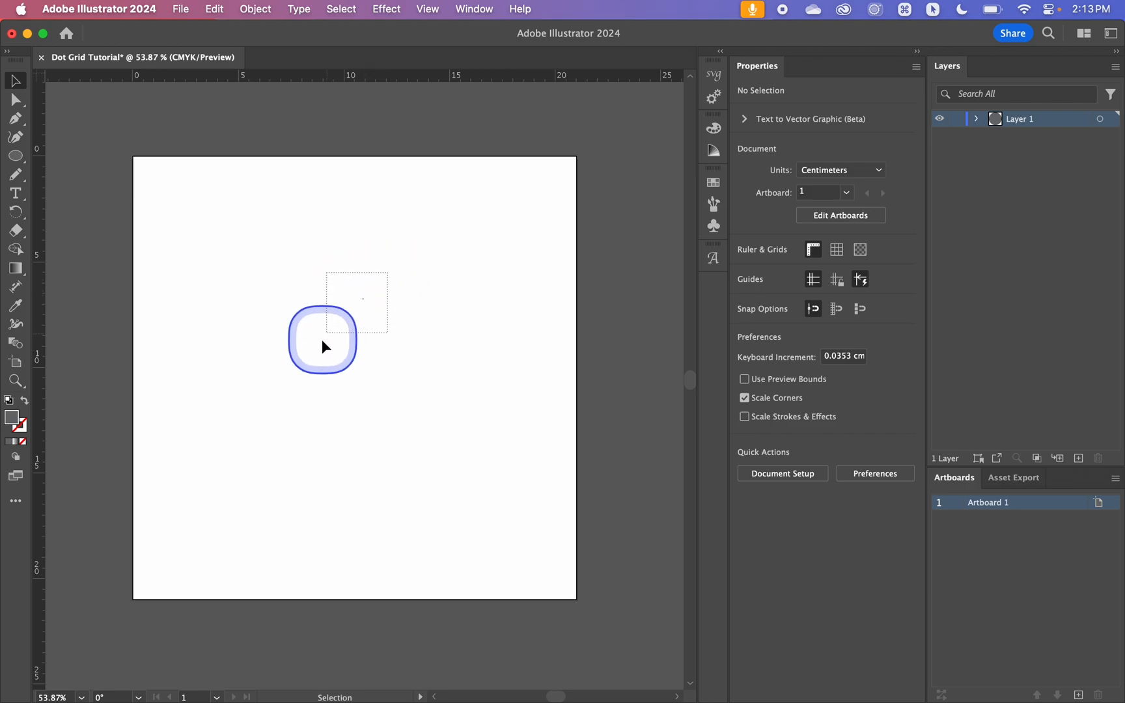
left_click(321, 343)
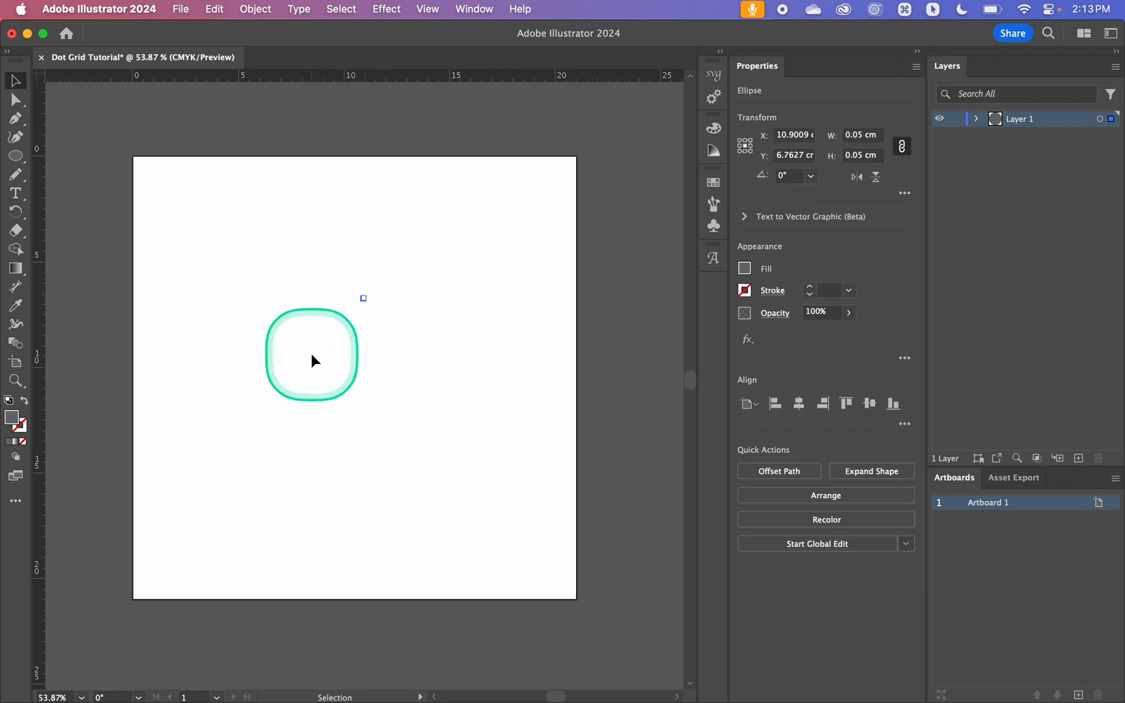
left_click_drag(312, 352, 380, 301)
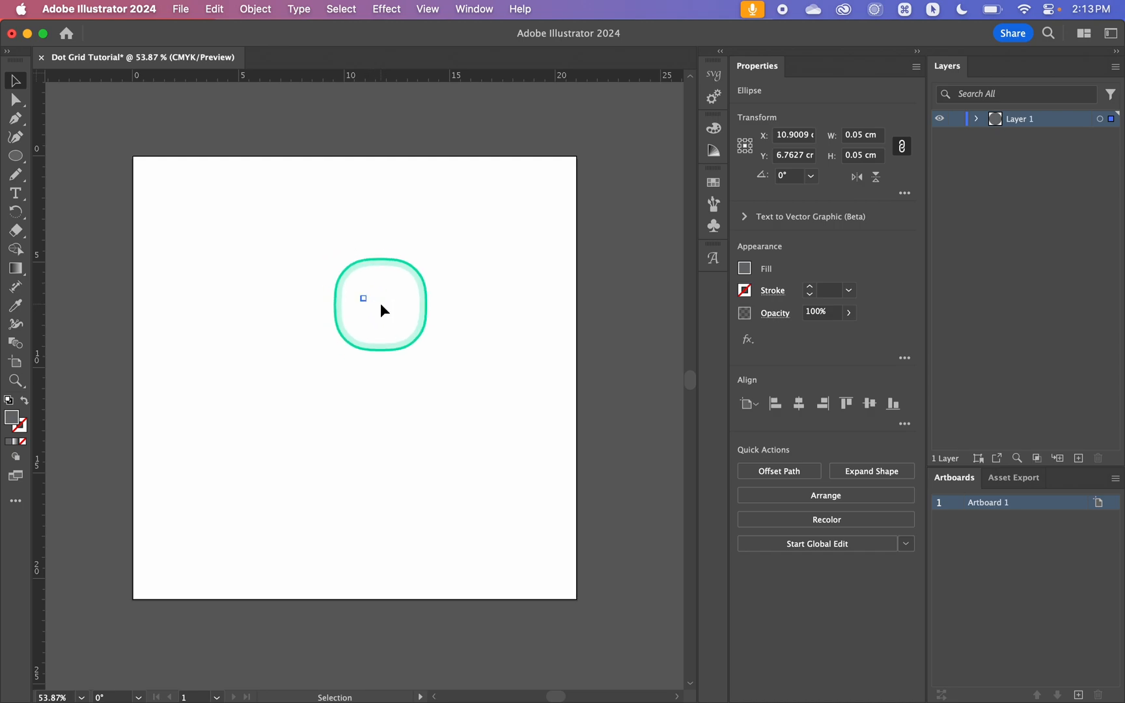
Step: Make a pattern from the dot via Object > Pattern > Make and name it Dot Grid
left_click(255, 9)
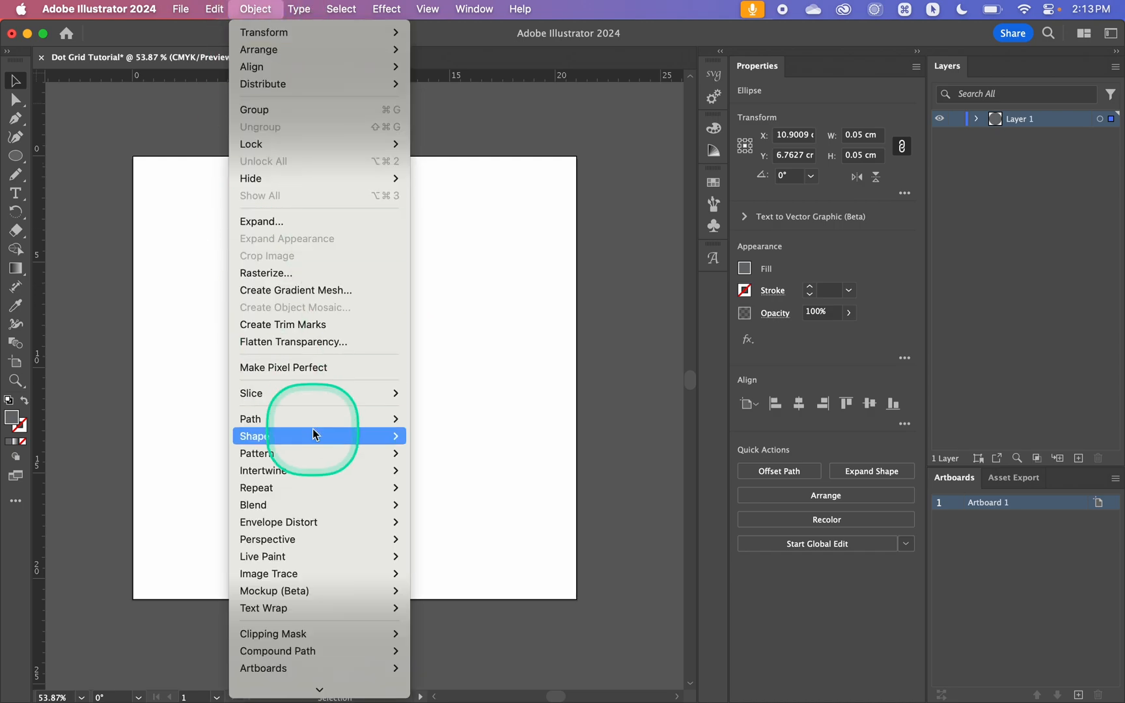
mouse_move(257, 454)
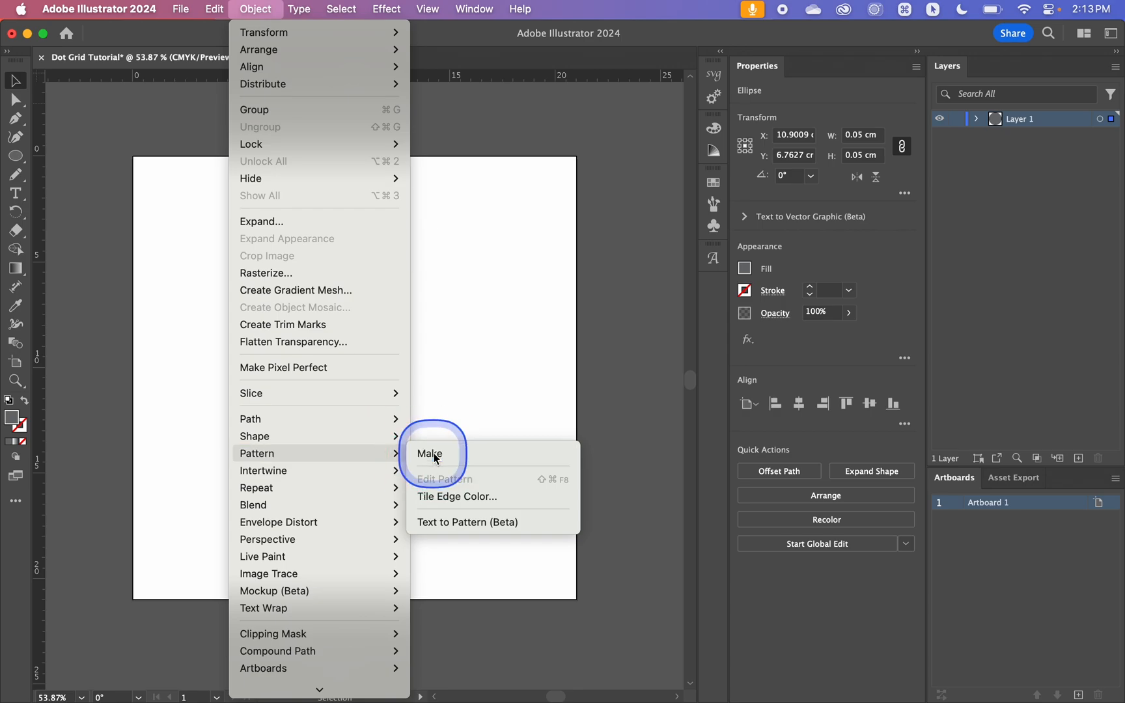
left_click(430, 453)
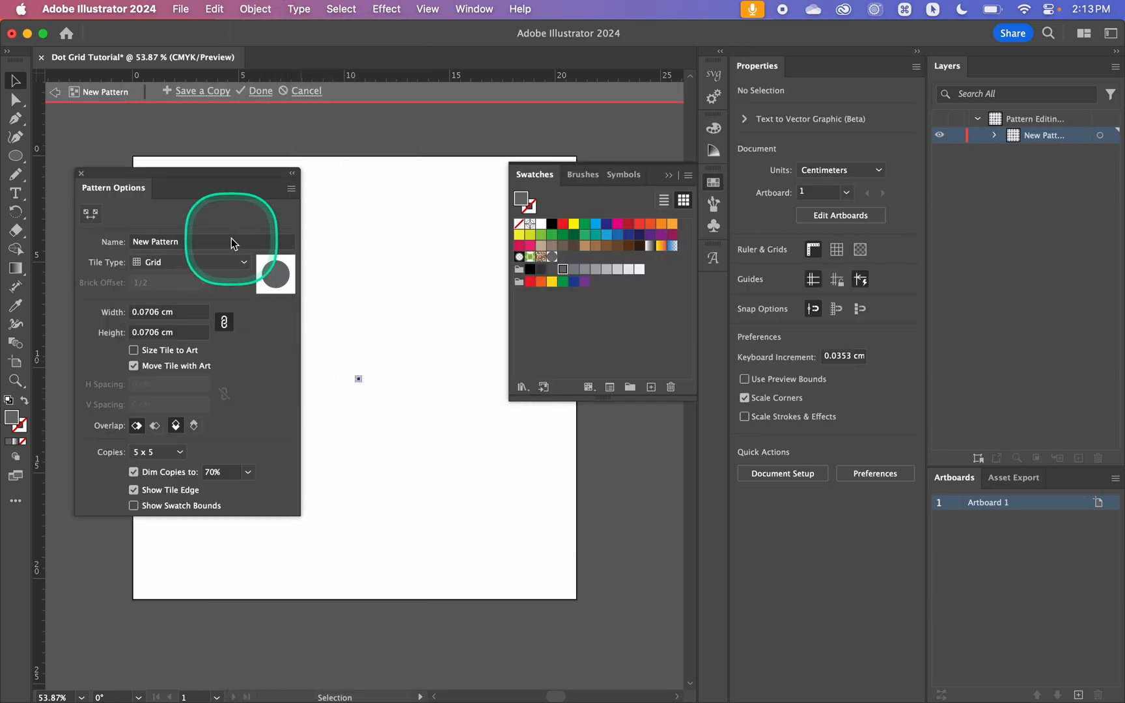
left_click(183, 242)
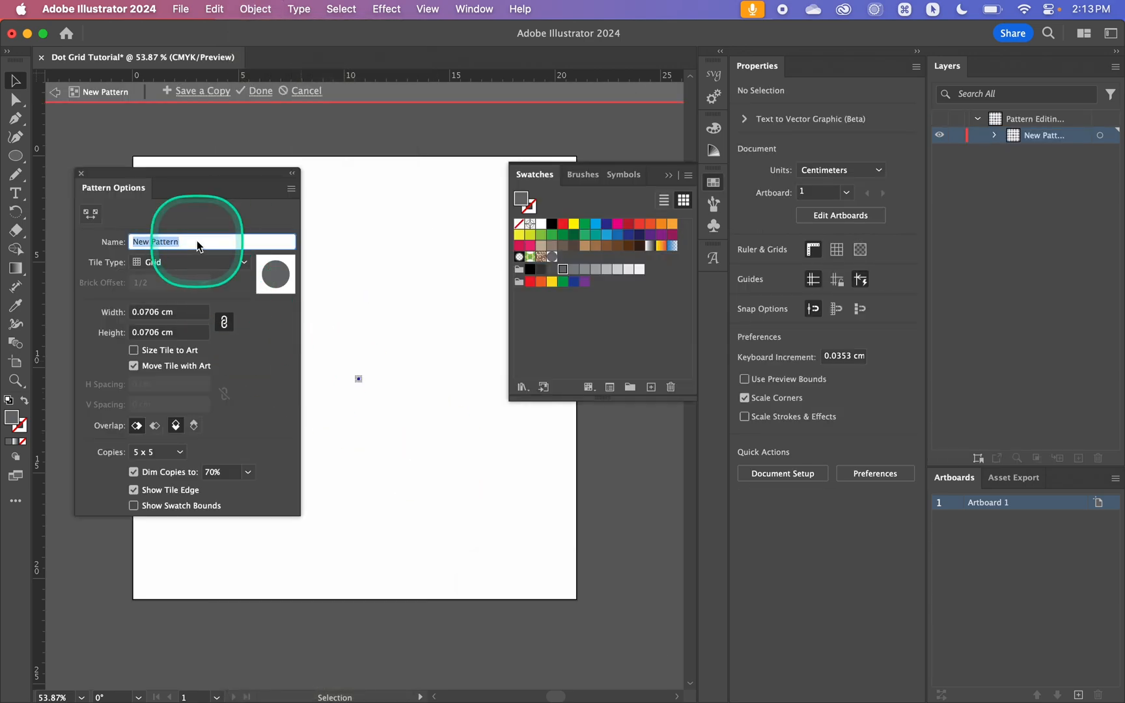
type("Dot Grid")
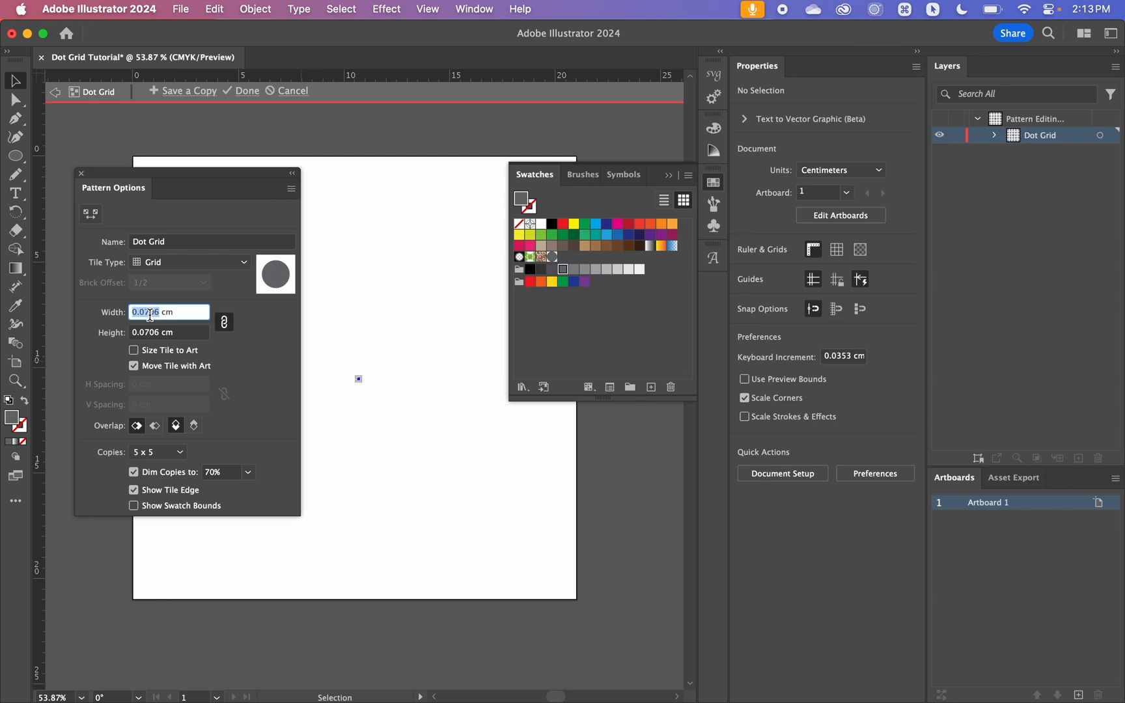
Step: Set the pattern tile Width and Height to 0.55 cm and finish with Done
type("0.55")
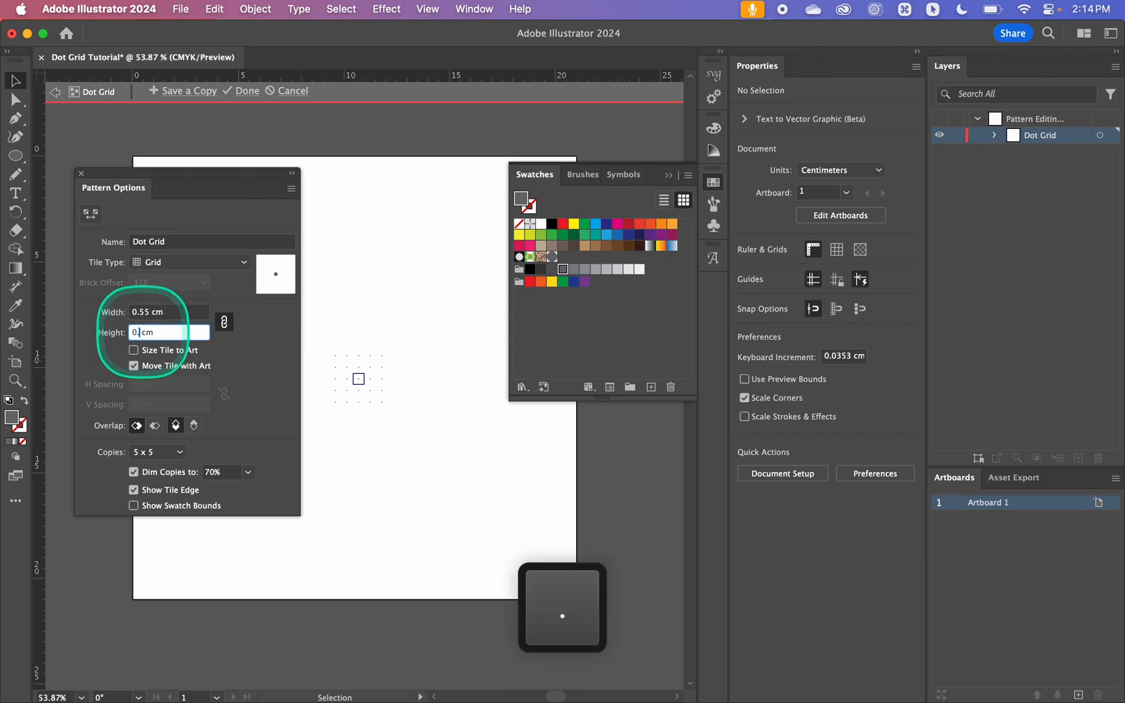
type("0.55 cm")
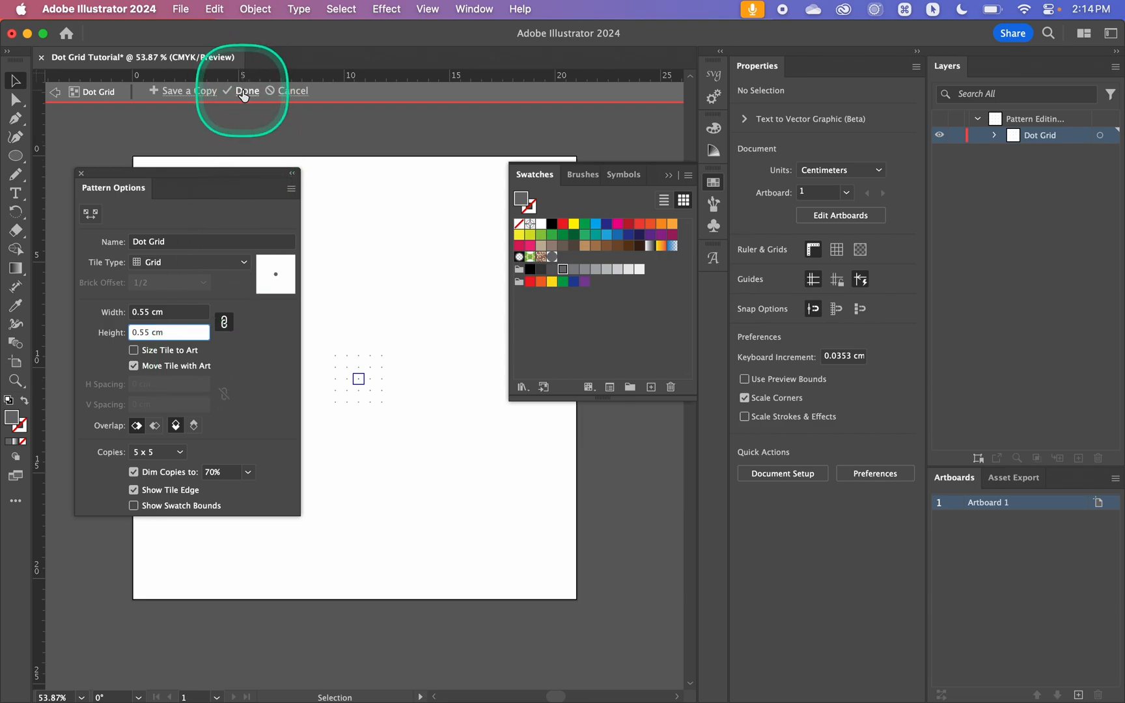
left_click(249, 90)
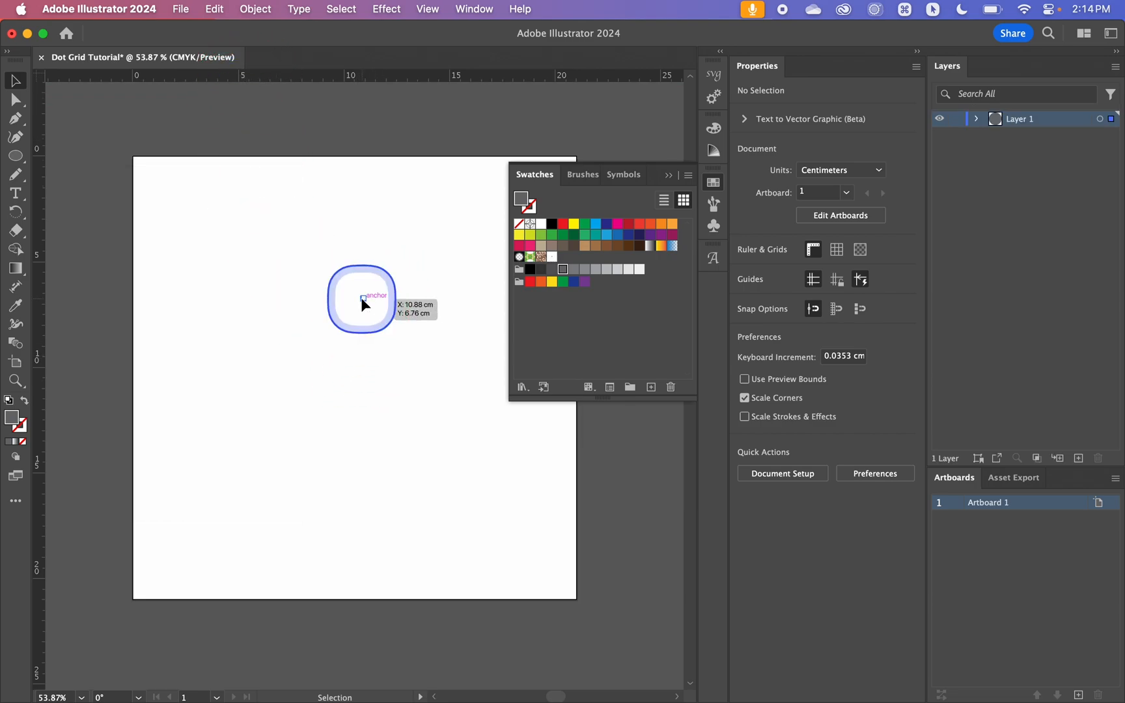
Step: Draw a large rectangle and fill it with the Dot Grid swatch from the Swatches panel
left_click(364, 298)
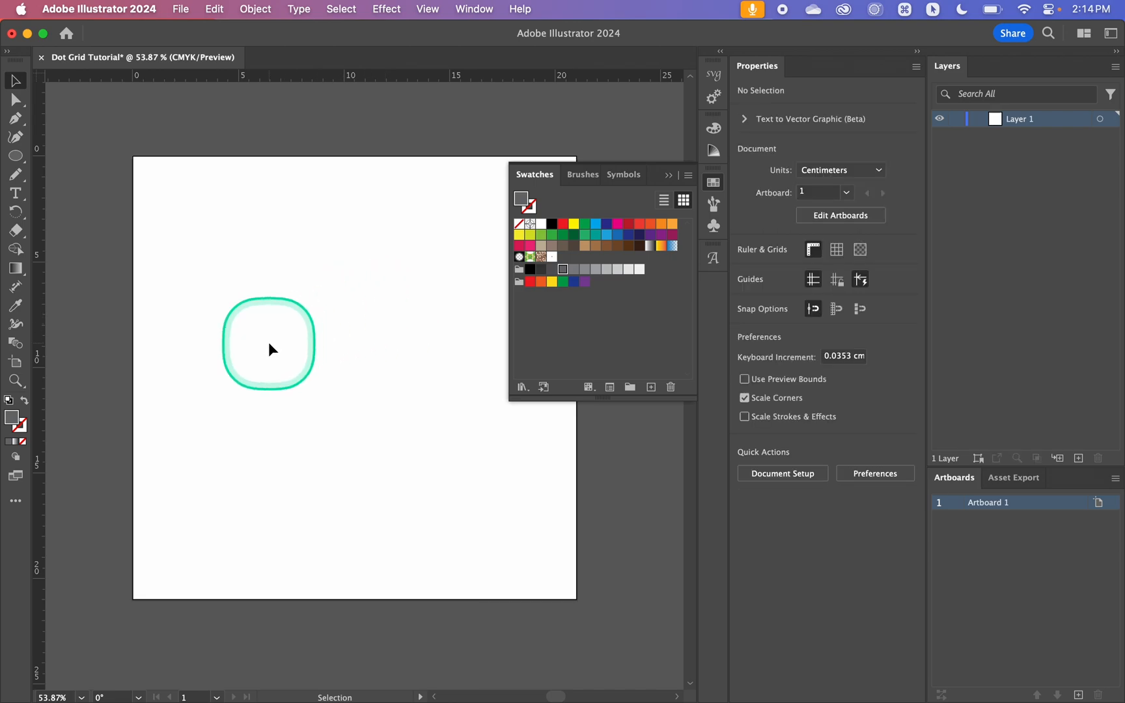
key("m")
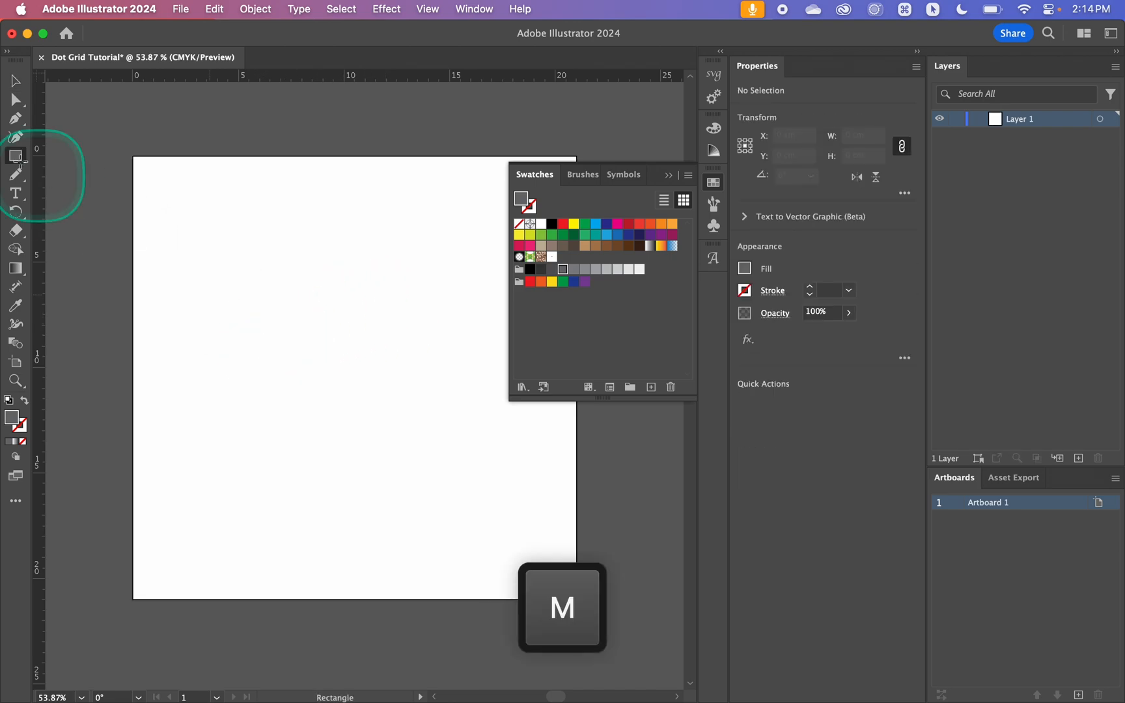
mouse_move(15, 156)
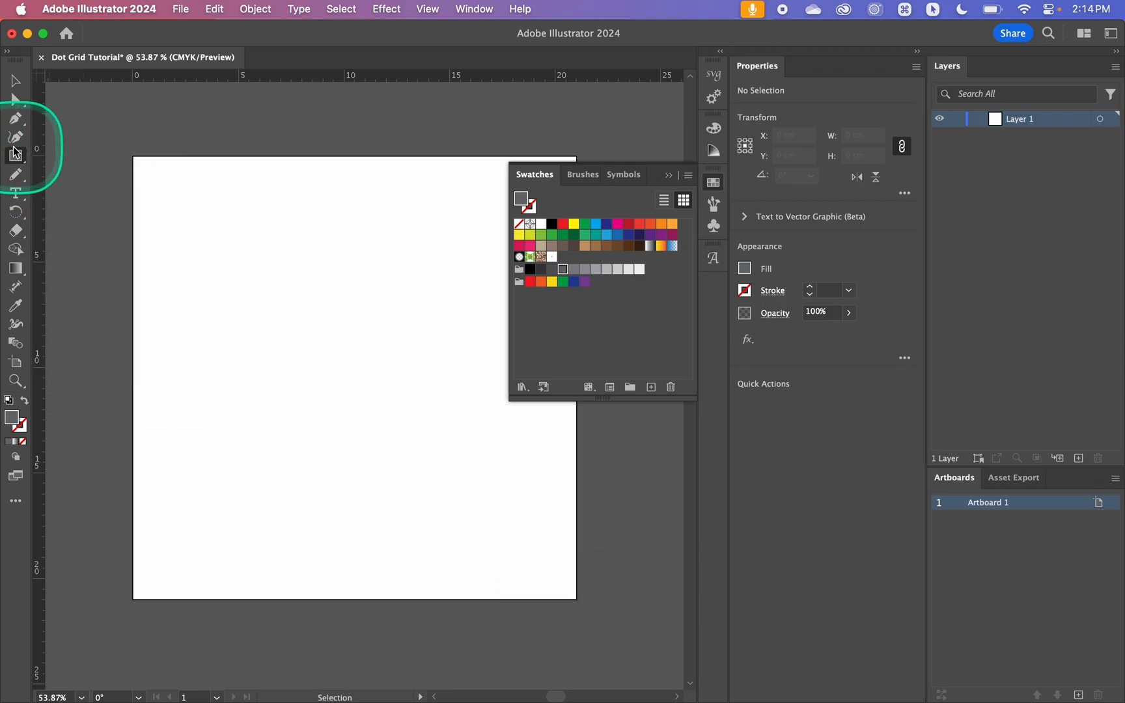
left_click_drag(180, 195, 353, 409)
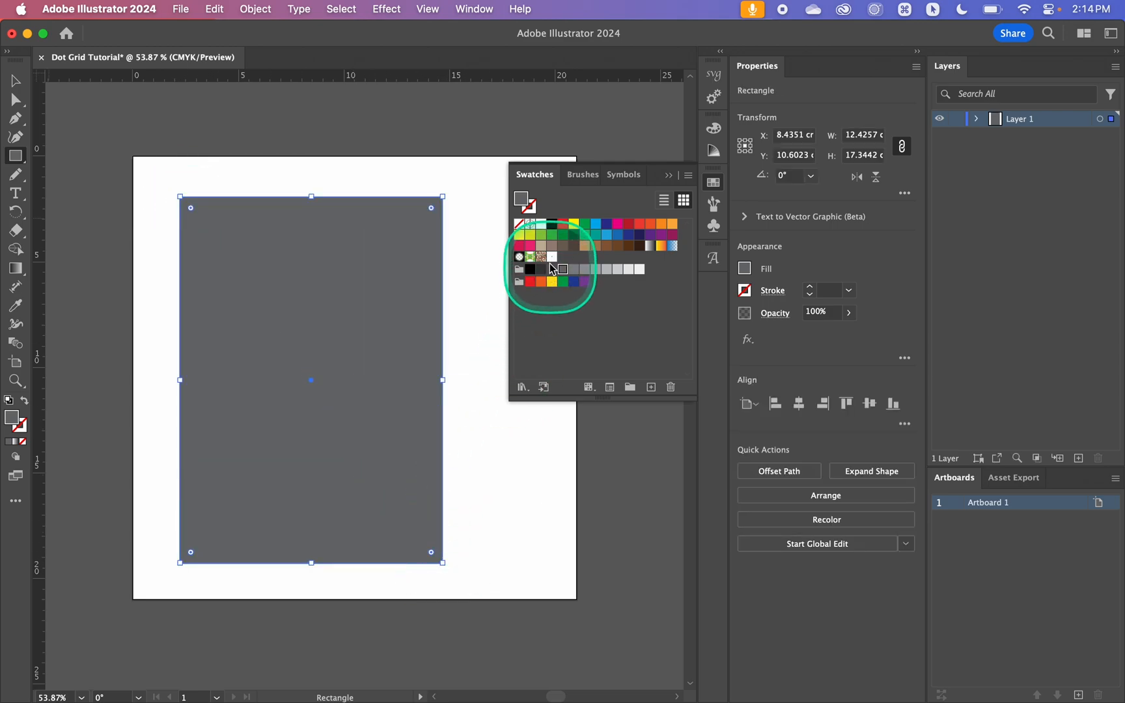
mouse_move(554, 267)
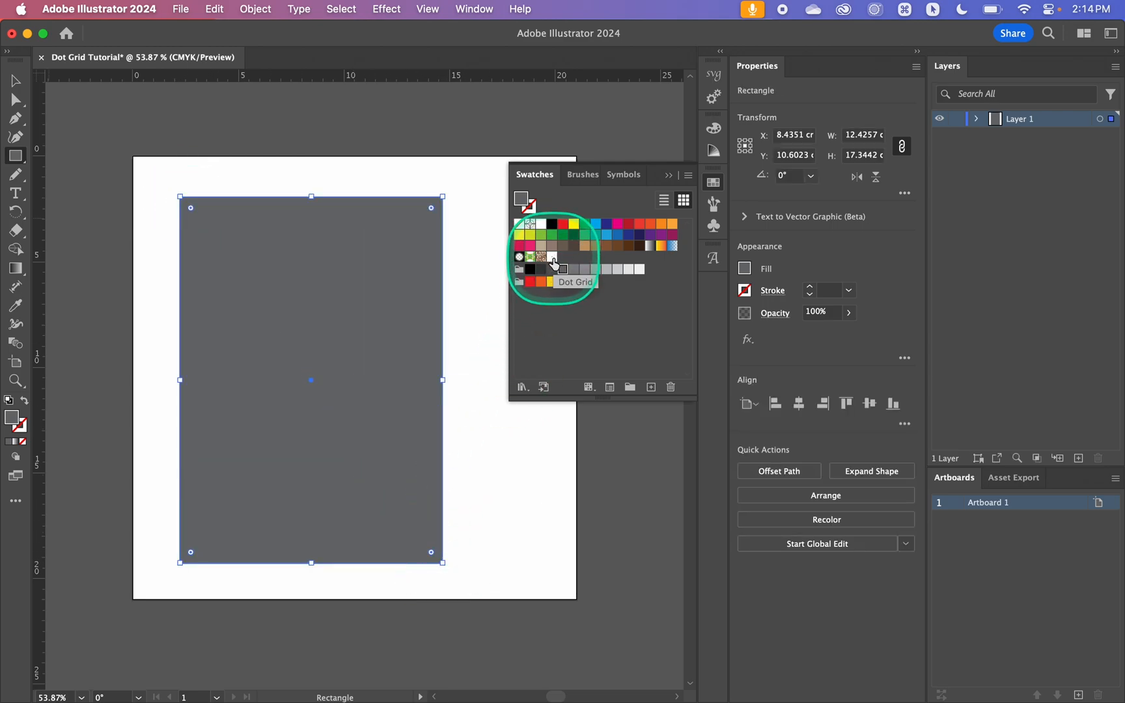
left_click(551, 256)
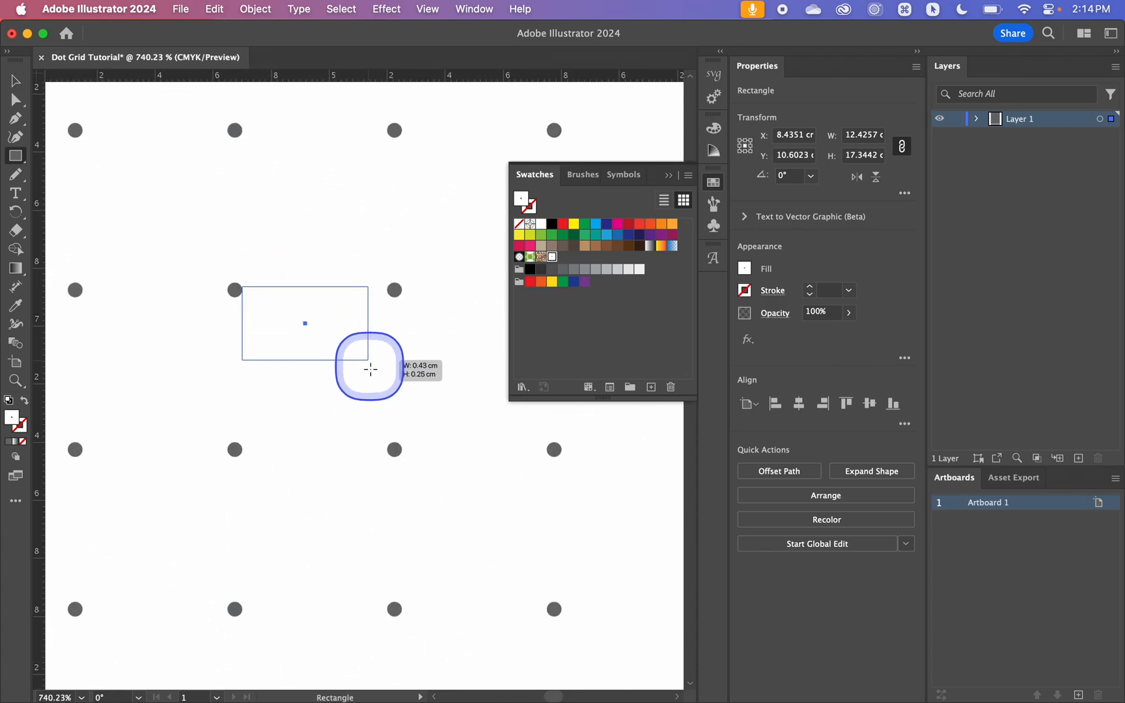
left_click_drag(371, 369, 385, 452)
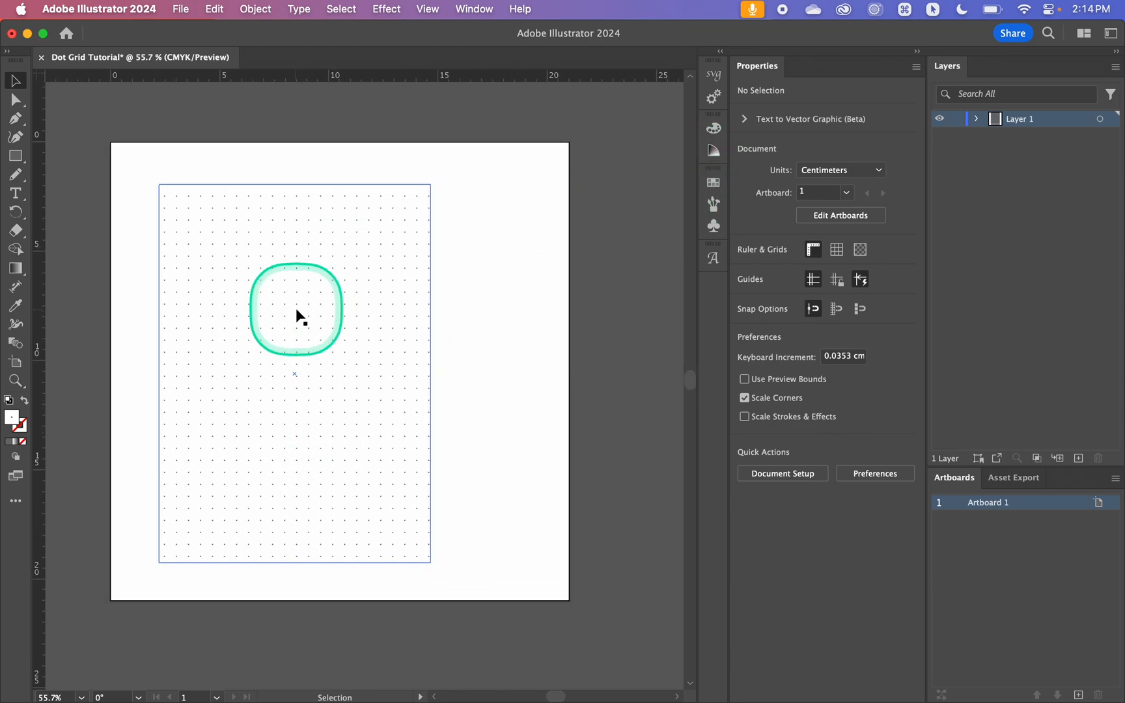
Step: Select the rectangle, unlink proportions and enter W 21 cm, H 29.7 cm in Transform
left_click(294, 309)
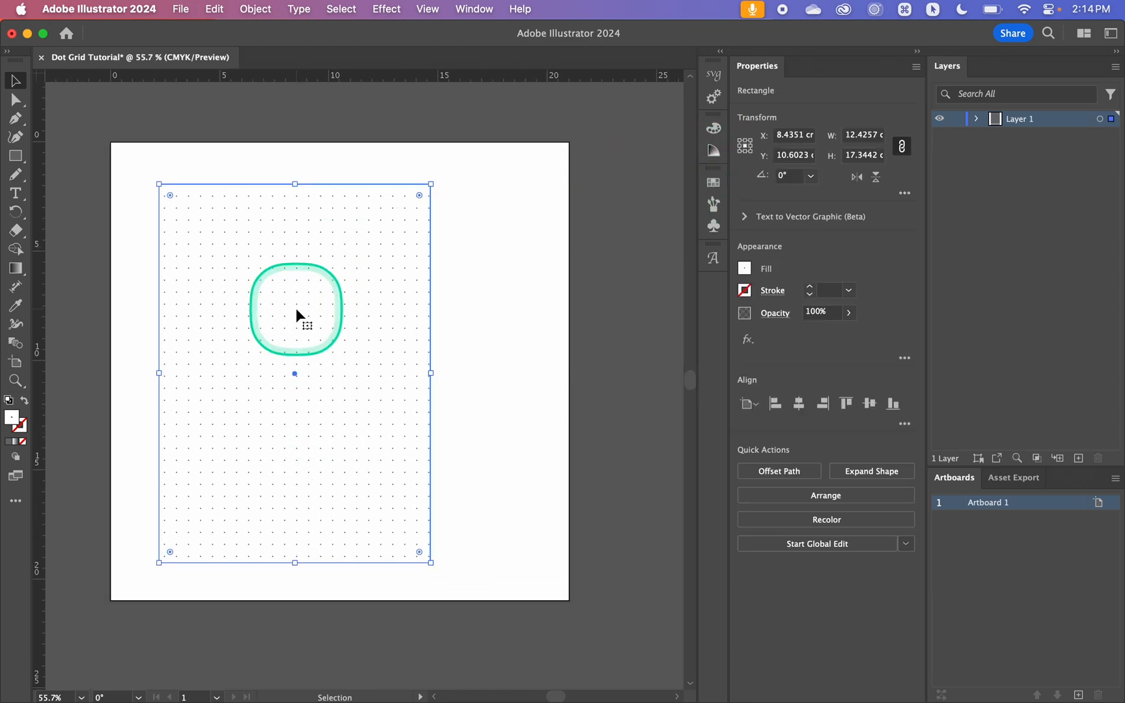
left_click_drag(294, 315, 399, 298)
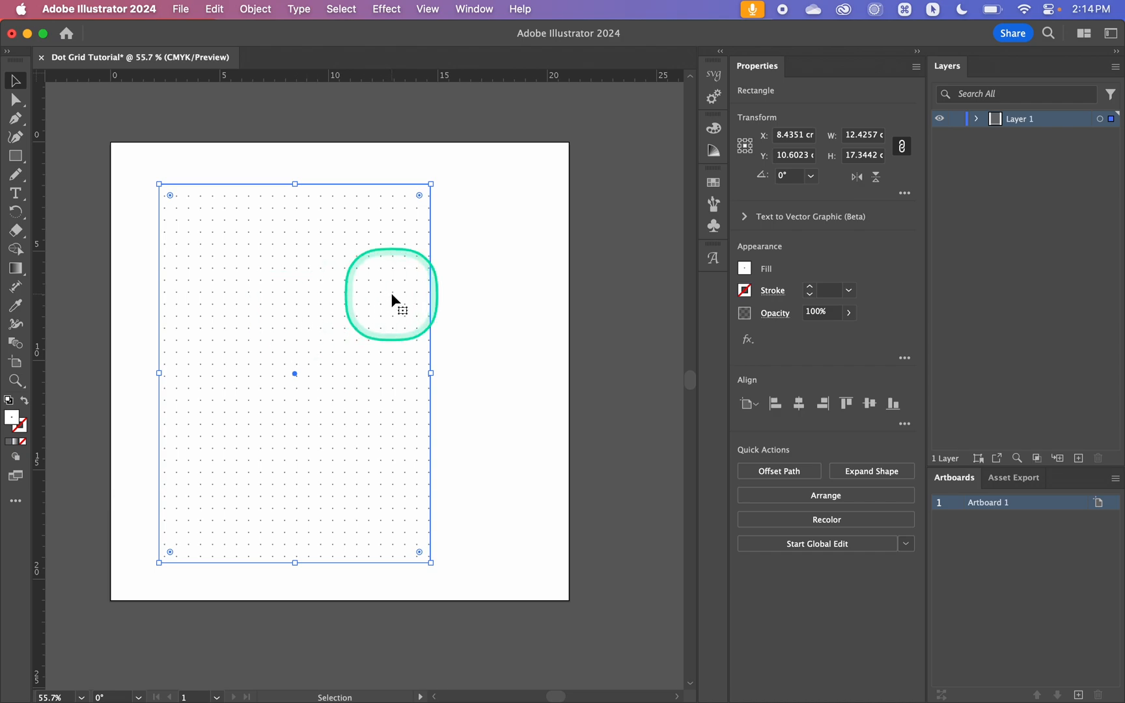
mouse_move(559, 278)
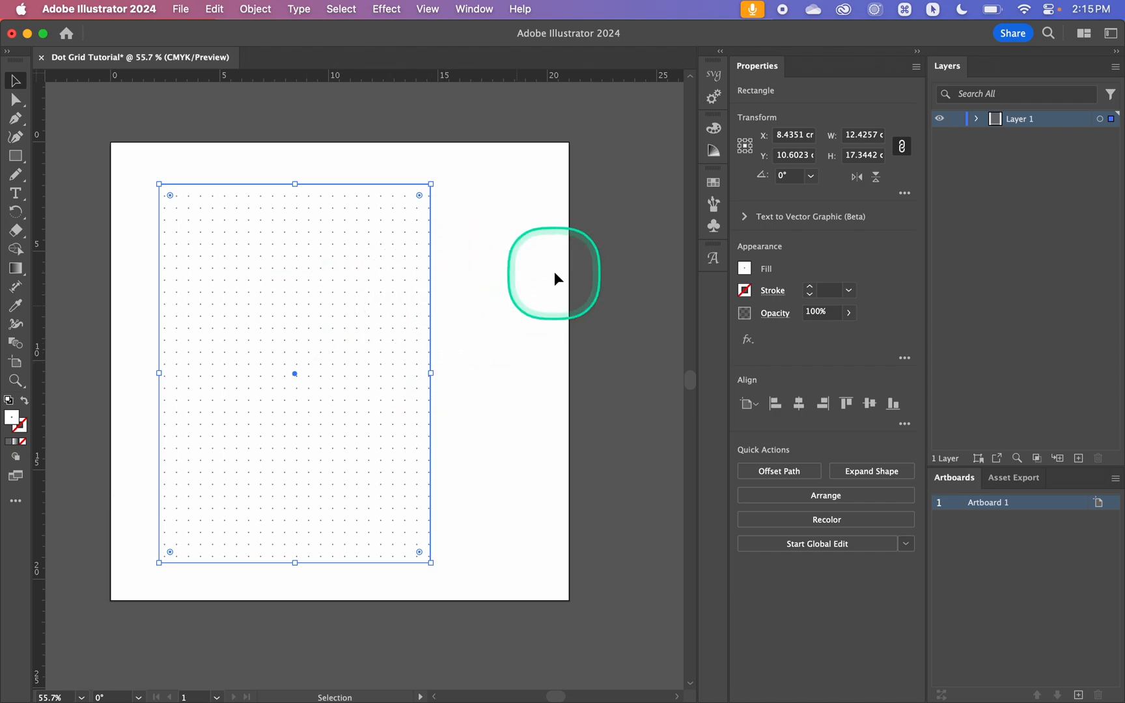
left_click(862, 135)
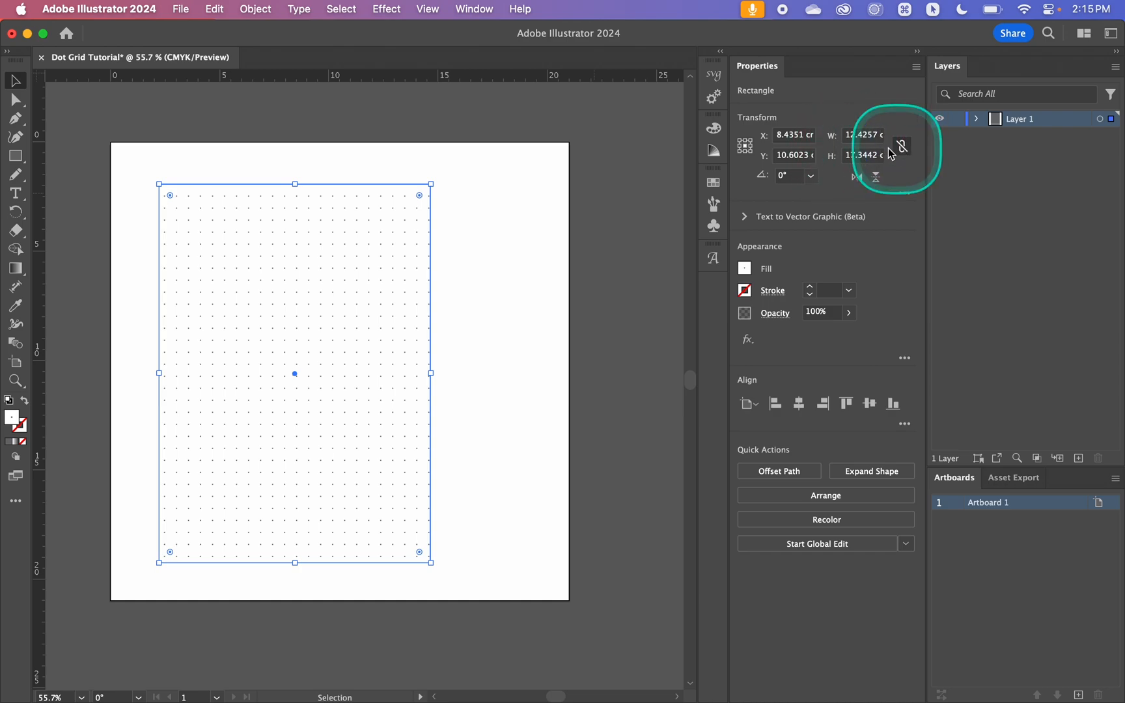
type("21 cm")
type("29.7")
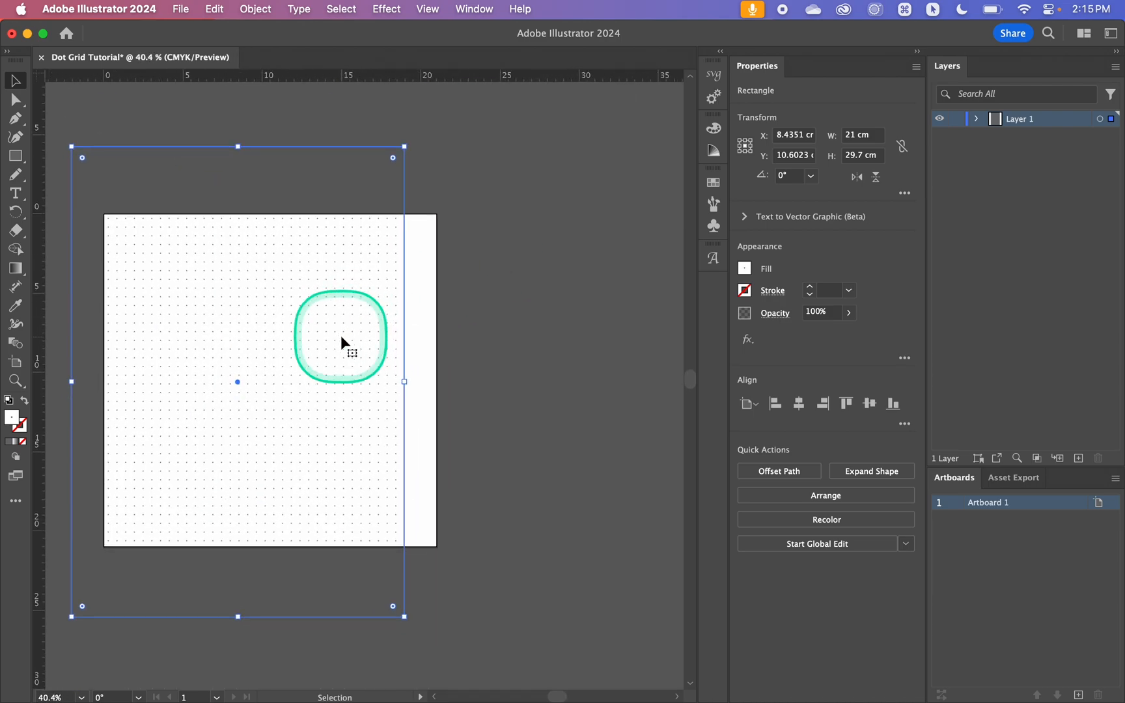
Step: Drag the dot-grid rectangle into place over the artboard and adjust its width
left_click_drag(341, 342, 371, 357)
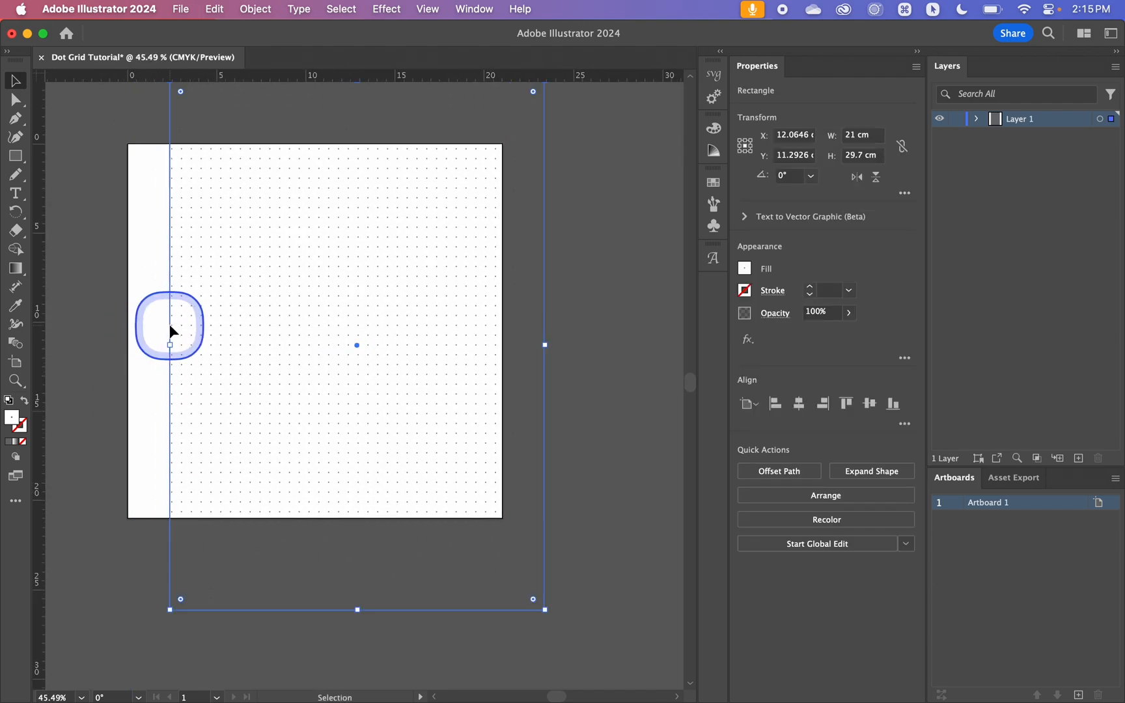
left_click_drag(170, 344, 280, 327)
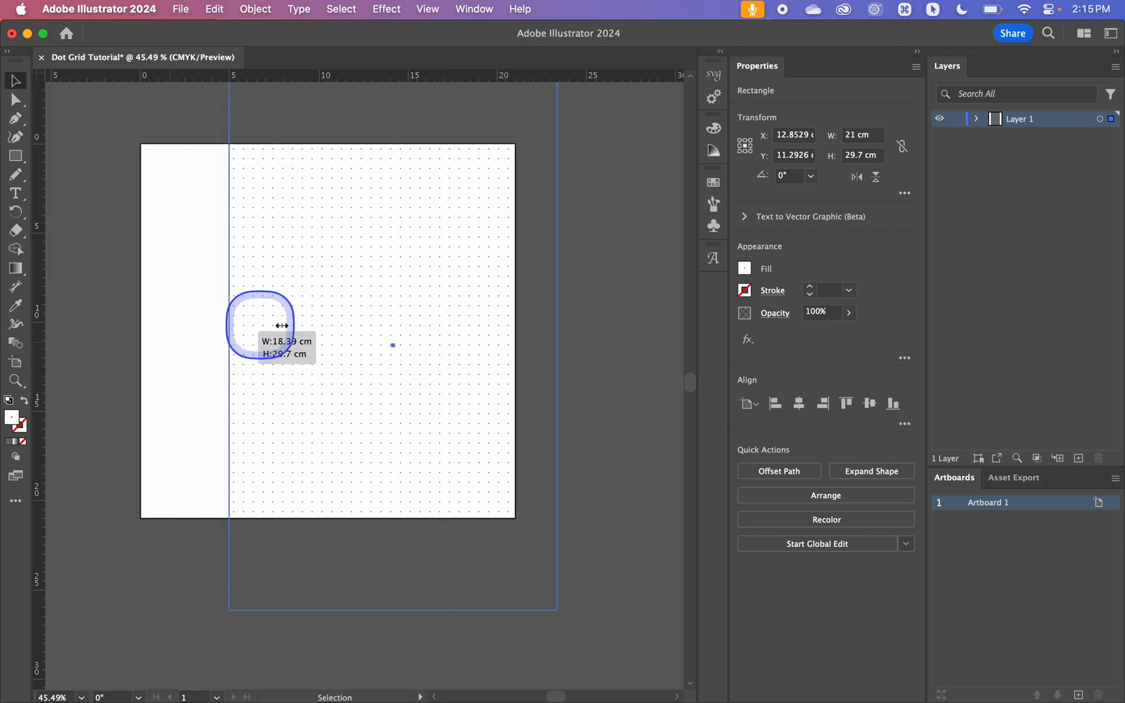
left_click_drag(280, 325, 190, 320)
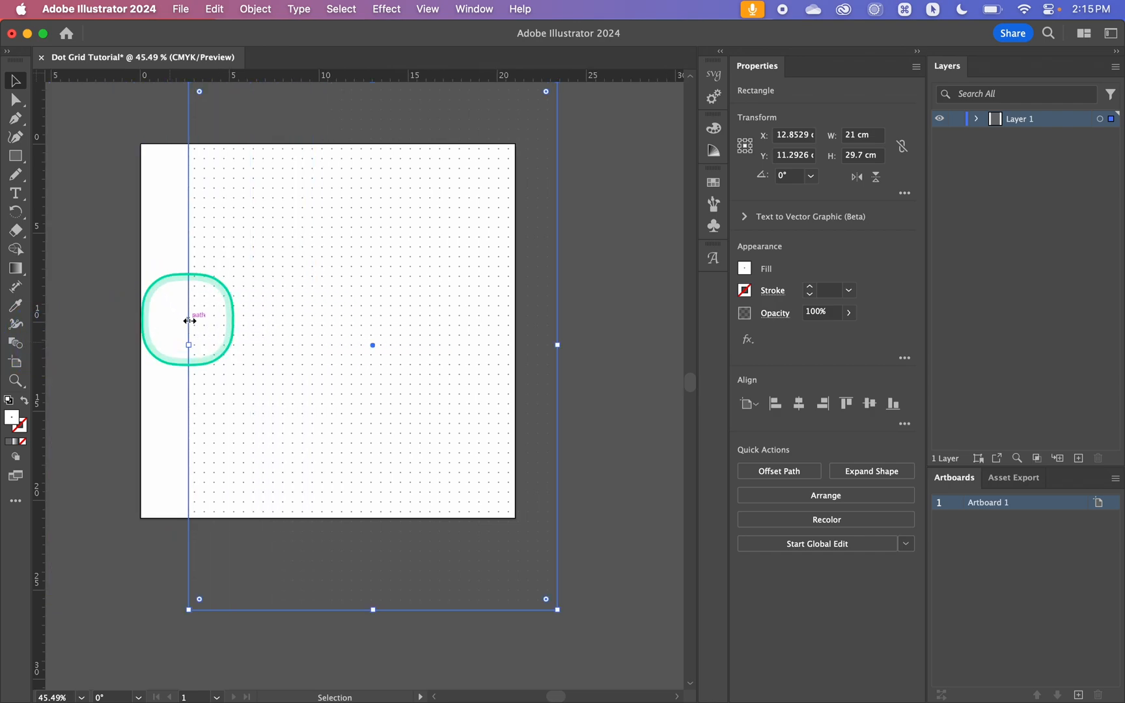